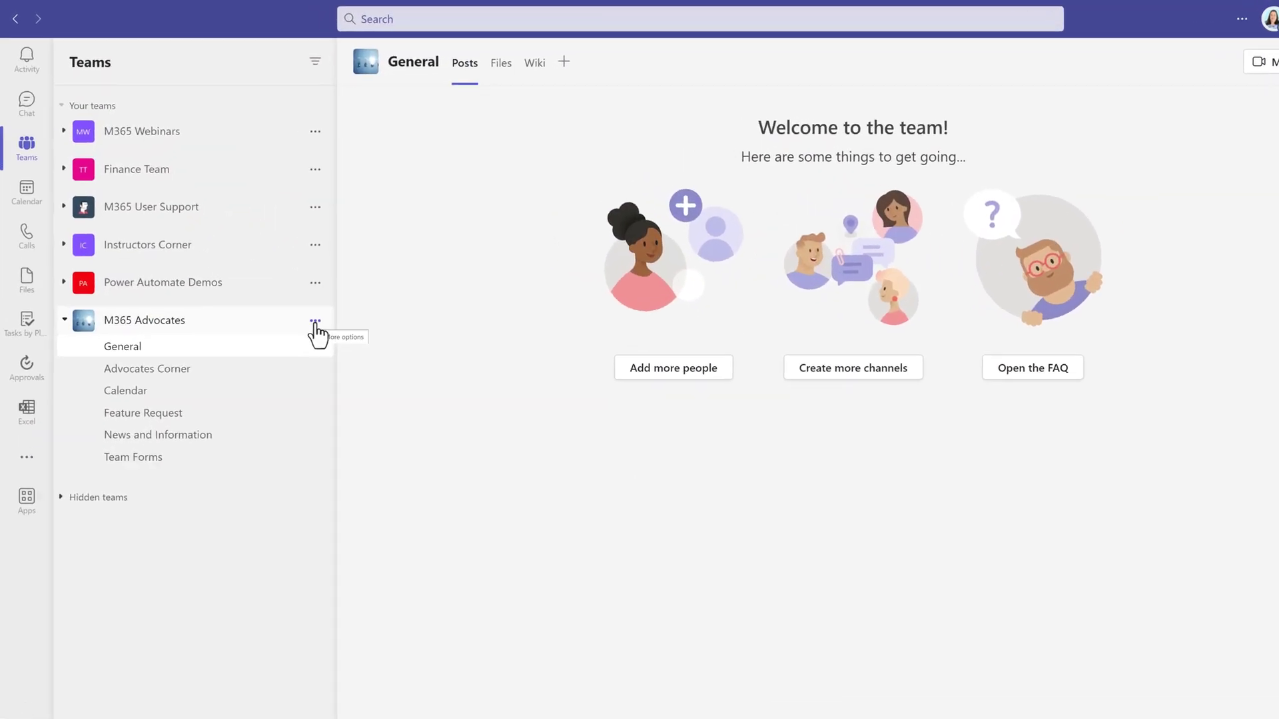
Step: Go to the M365 Advocates team's Manage team page from its More options menu
{"action": "left_click", "coordinate": [314, 320]}
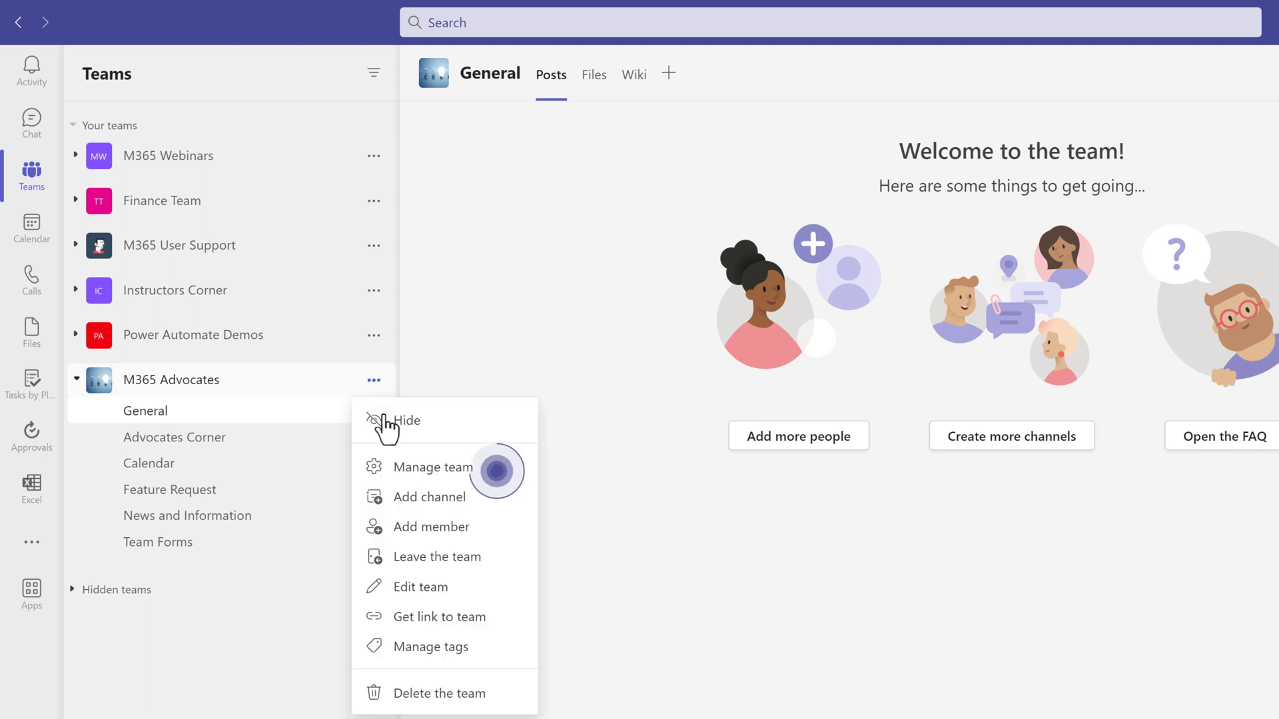
{"action": "left_click", "coordinate": [432, 467]}
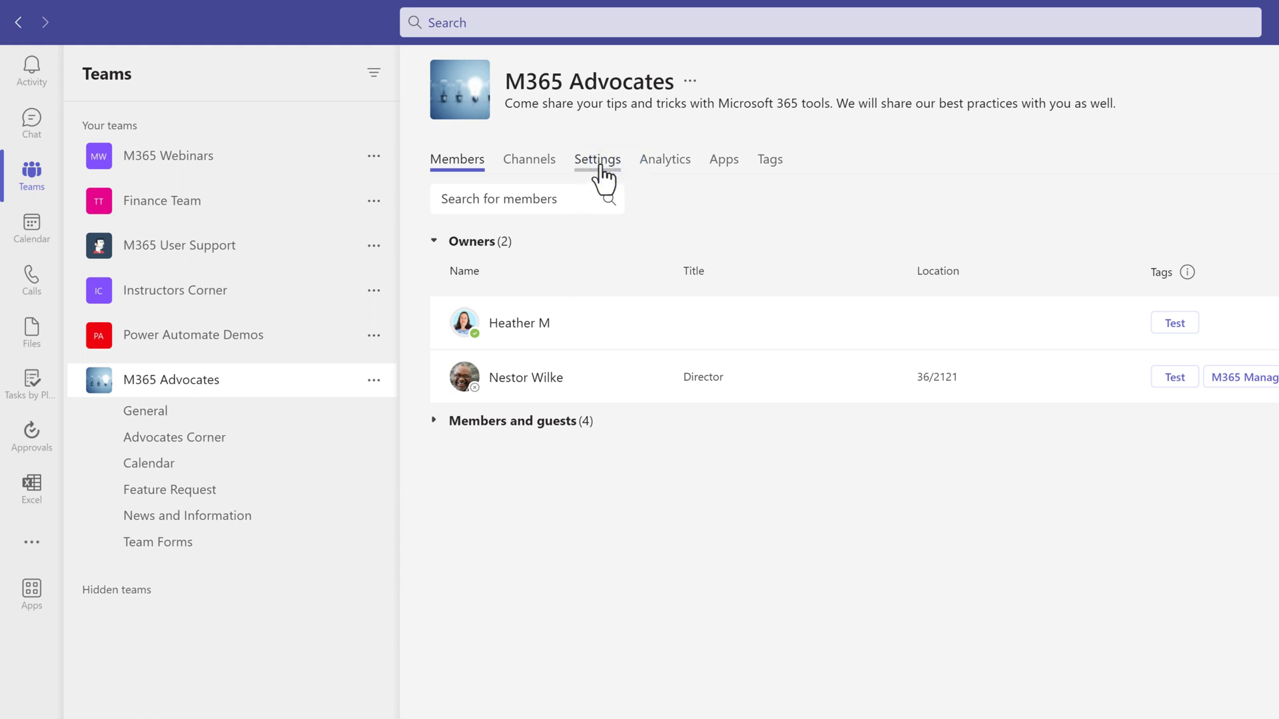
Step: In team Settings, set 'Tags are managed by' to Team owners and members, then show the Tags list
{"action": "left_click", "coordinate": [597, 158]}
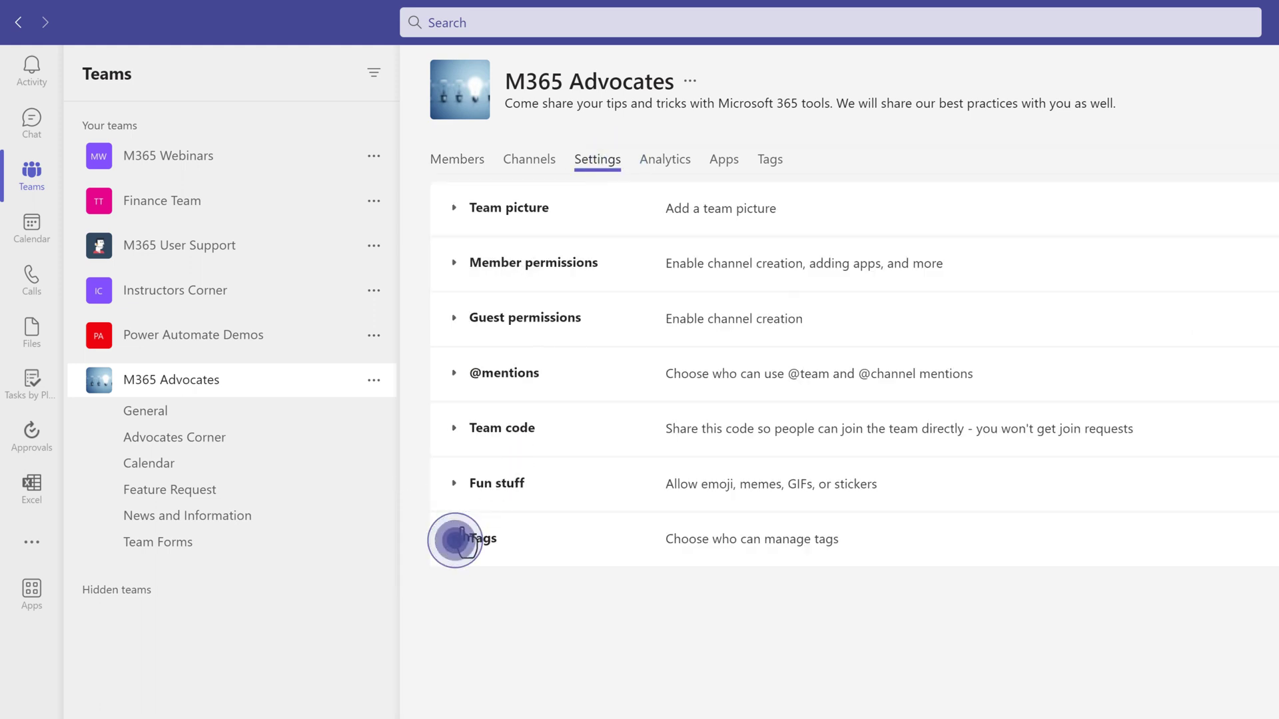
{"action": "left_click", "coordinate": [454, 539]}
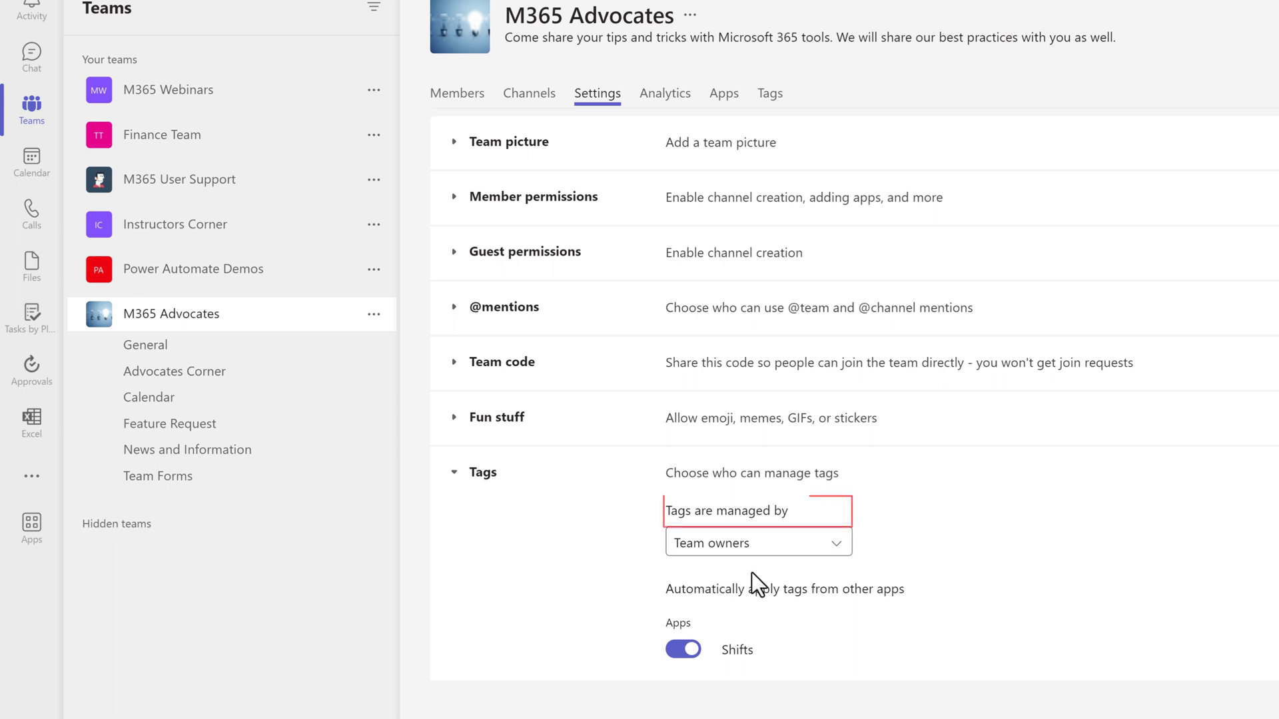
{"action": "left_click", "coordinate": [756, 543]}
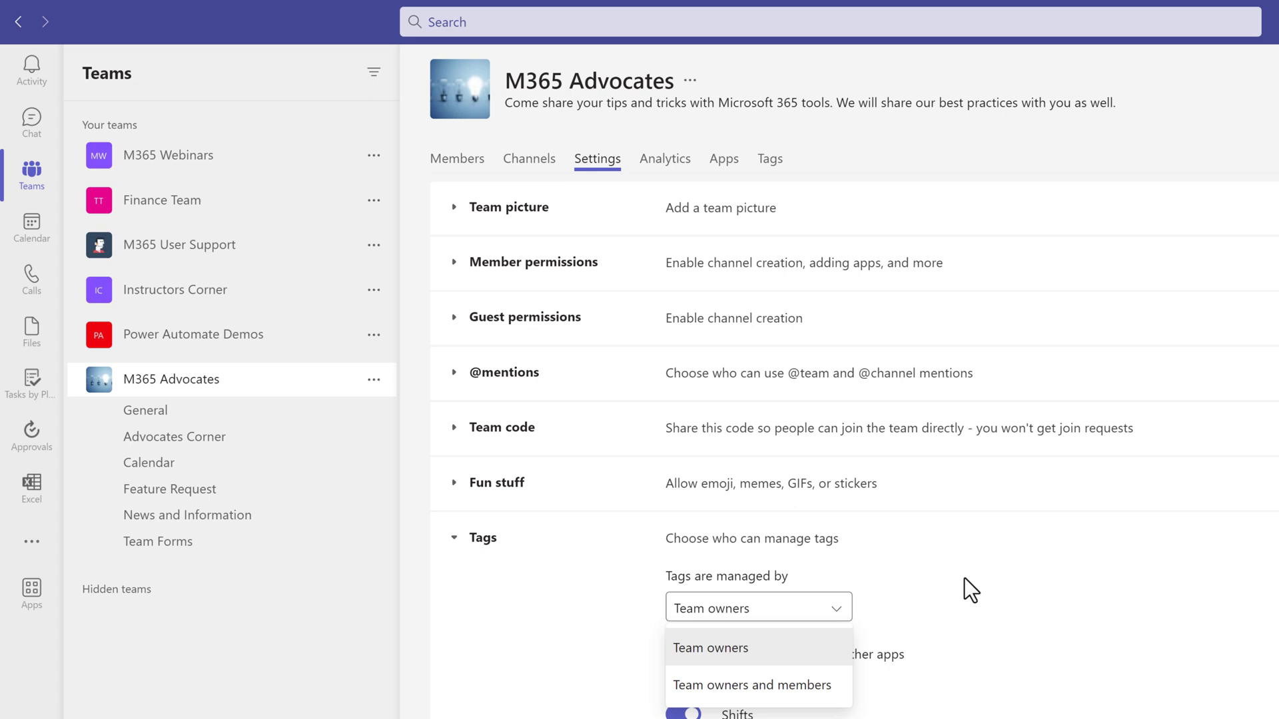
{"action": "left_click", "coordinate": [750, 684]}
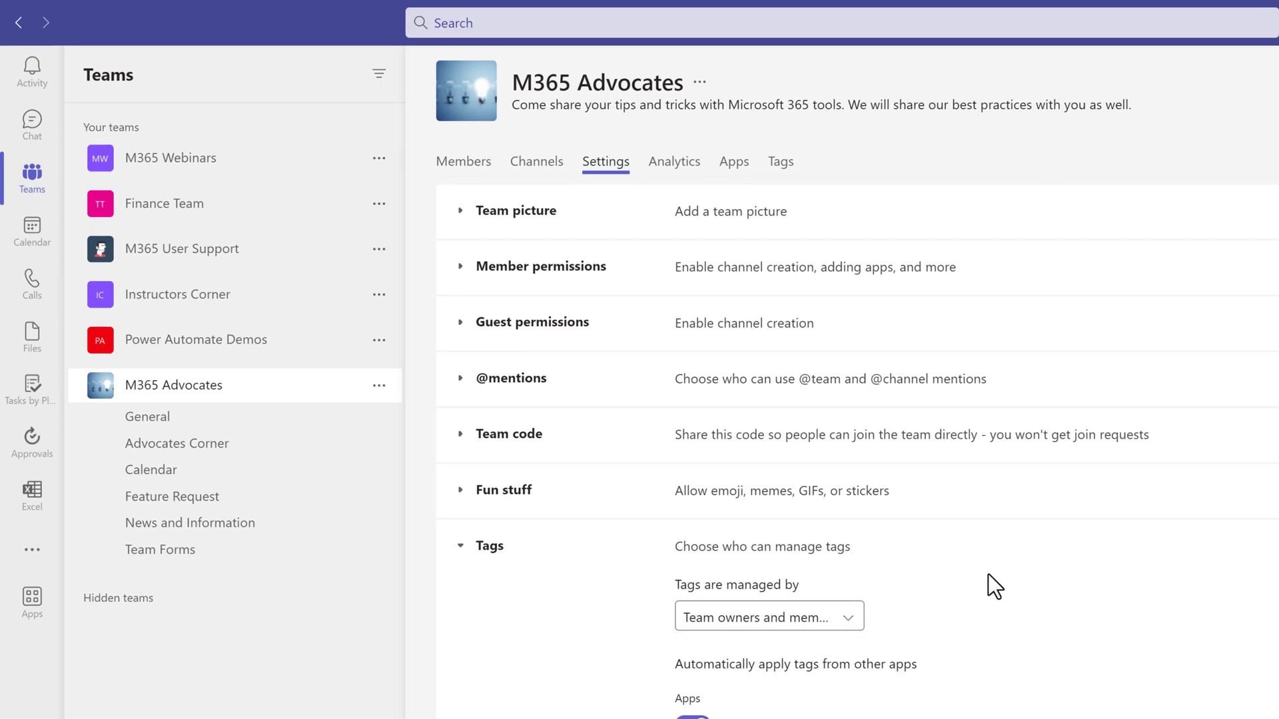
{"action": "left_click", "coordinate": [779, 161]}
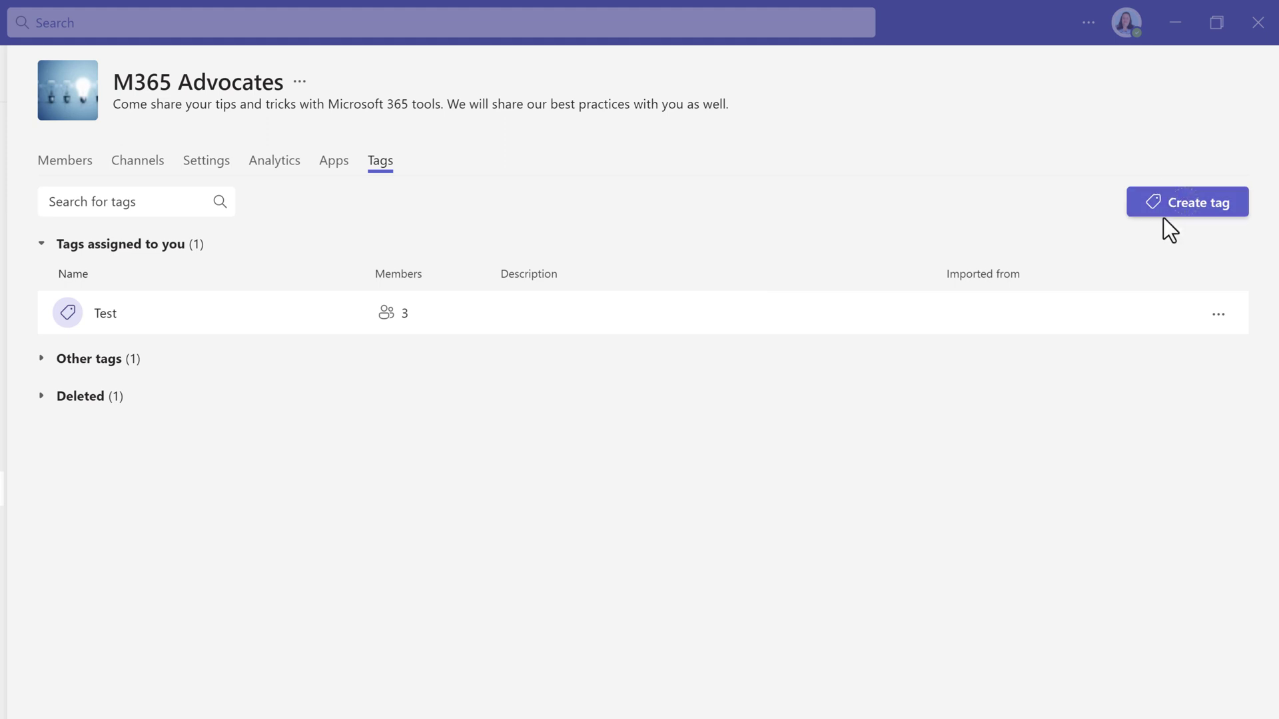
Step: Draft a new tag named Steering Committee described as a group of people who can authorize new features
{"action": "left_click", "coordinate": [1187, 201]}
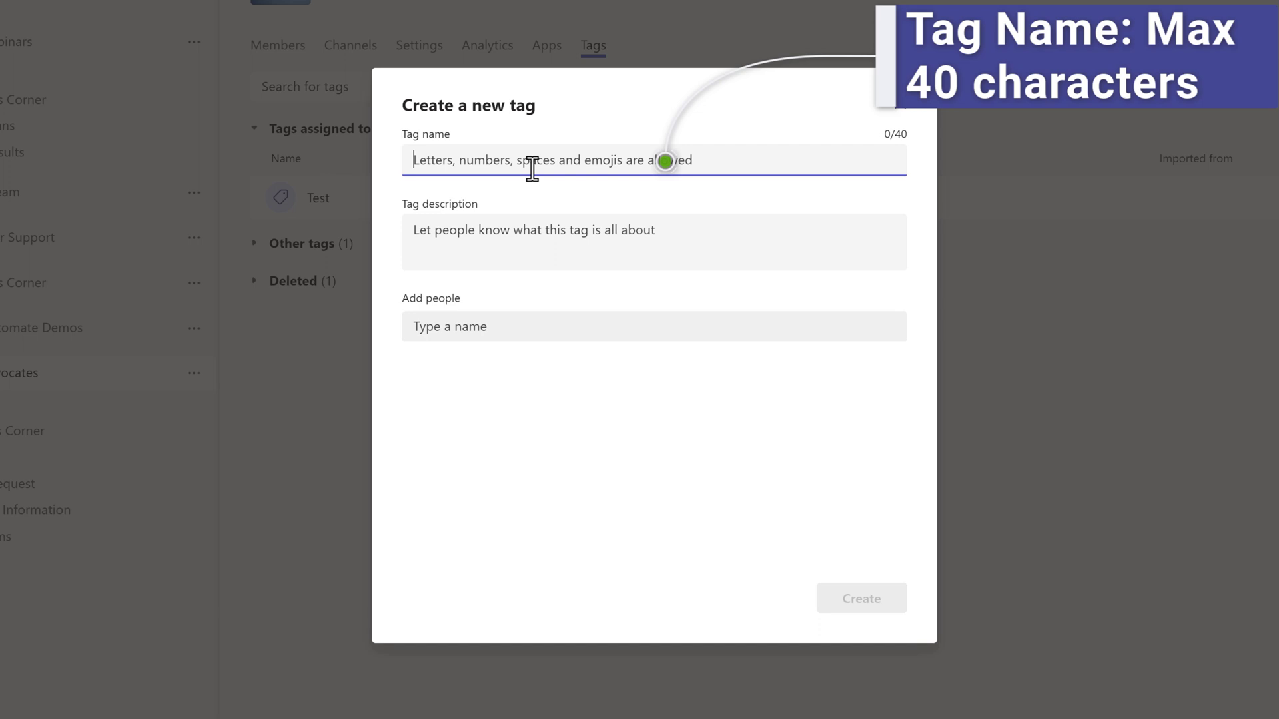
{"action": "type", "text": "S"}
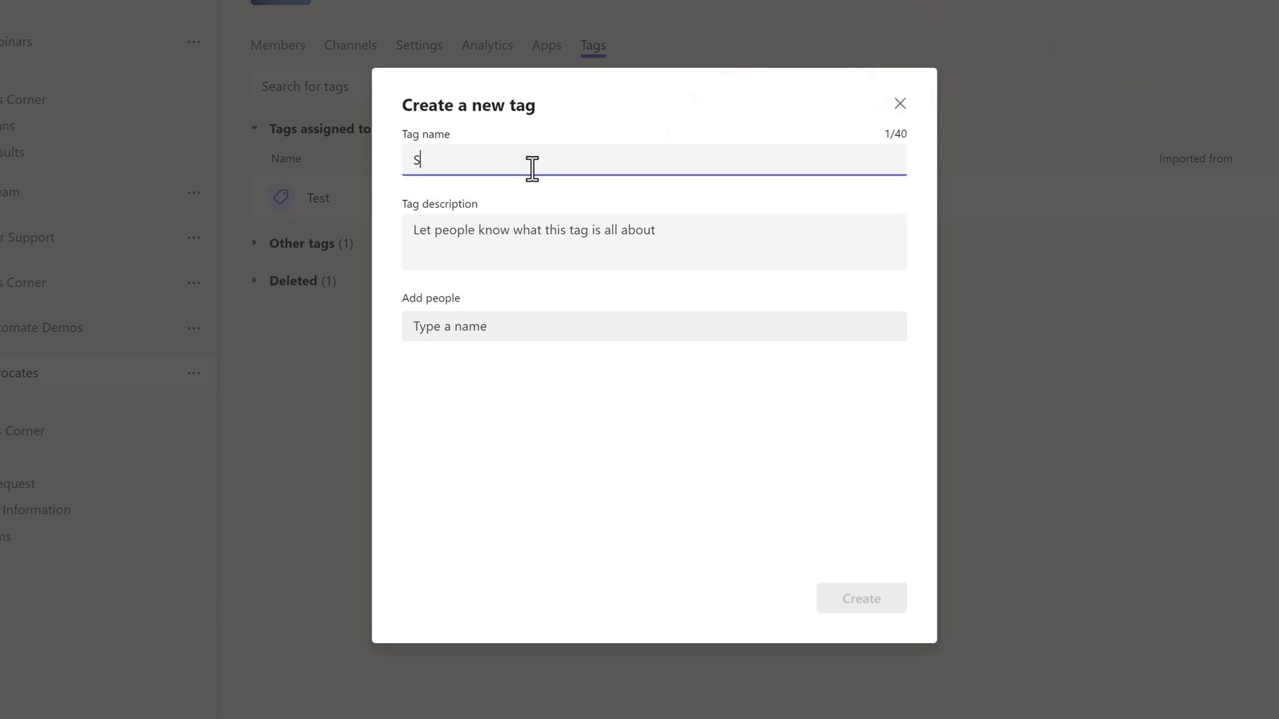
{"action": "type", "text": "teering Committee"}
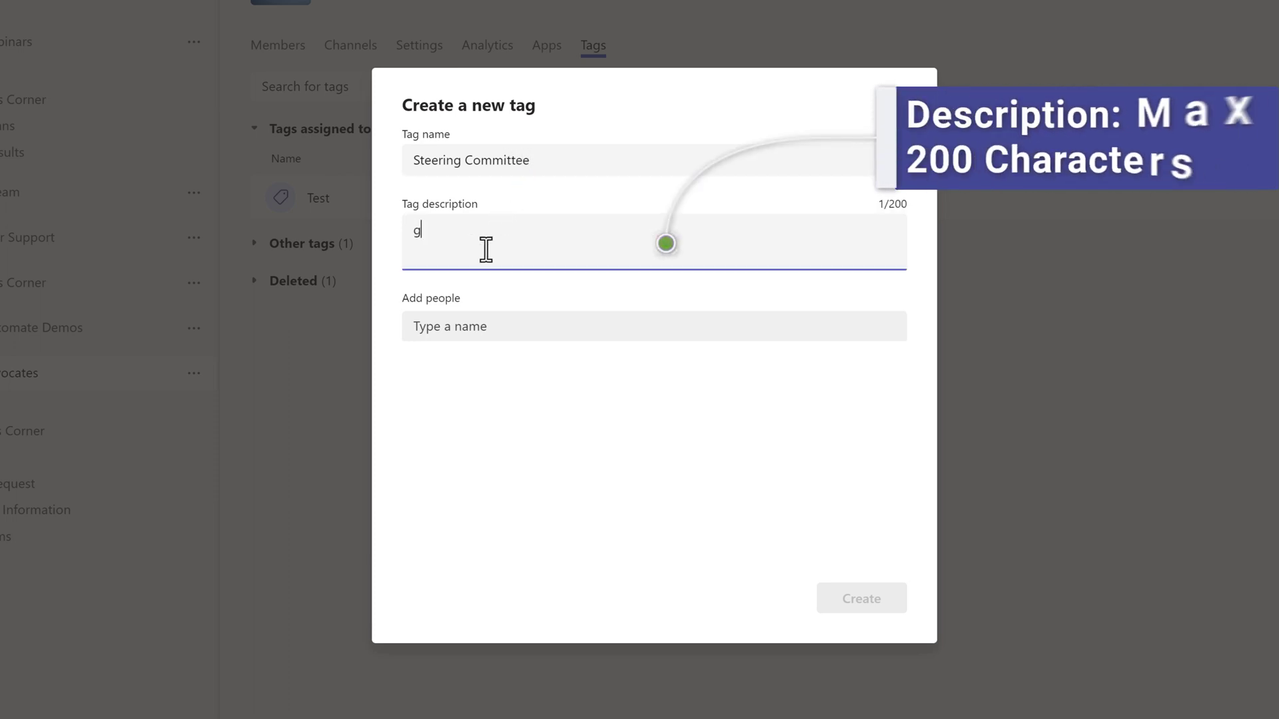
{"action": "type", "text": "roup of people who"}
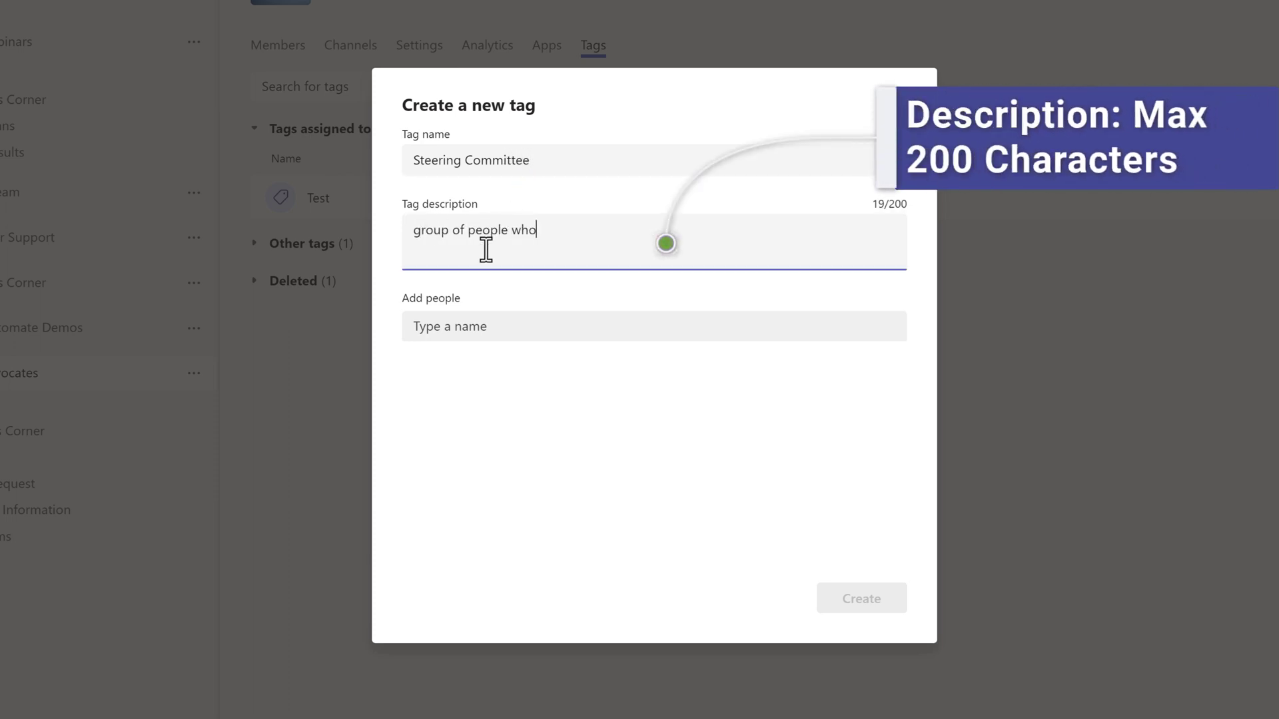
{"action": "type", "text": "can auth"}
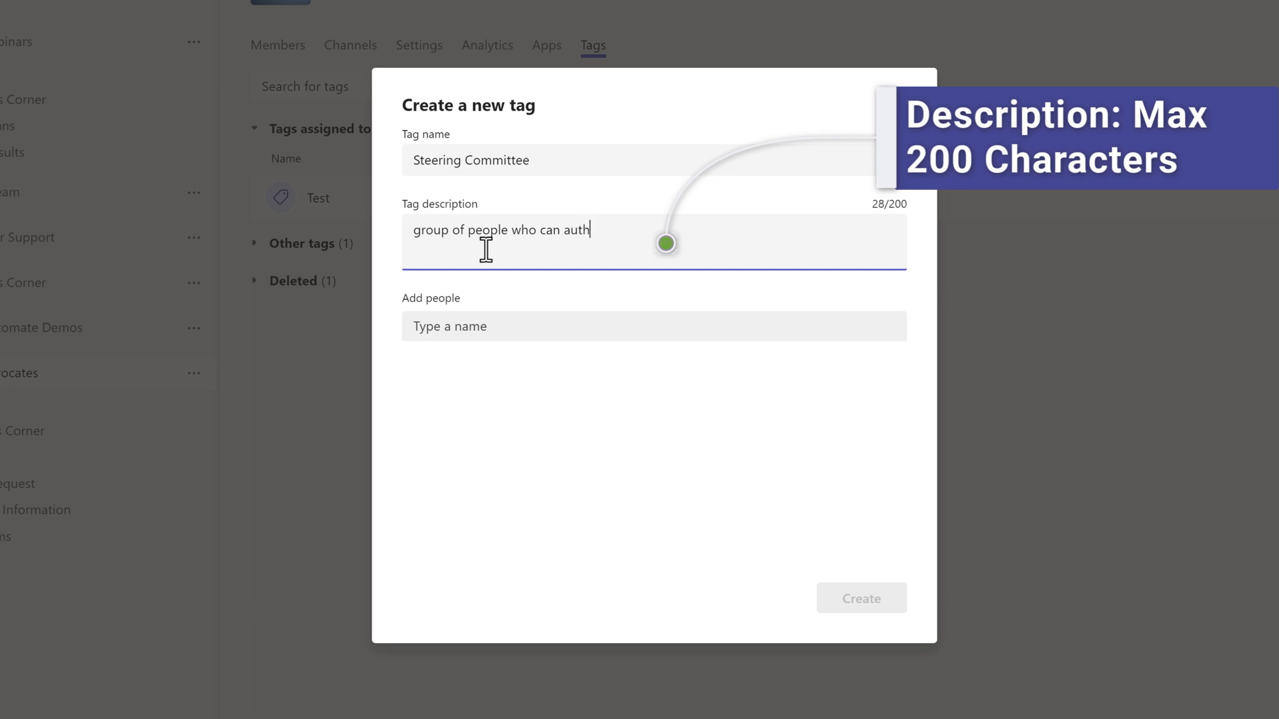
{"action": "type", "text": "orize new fe"}
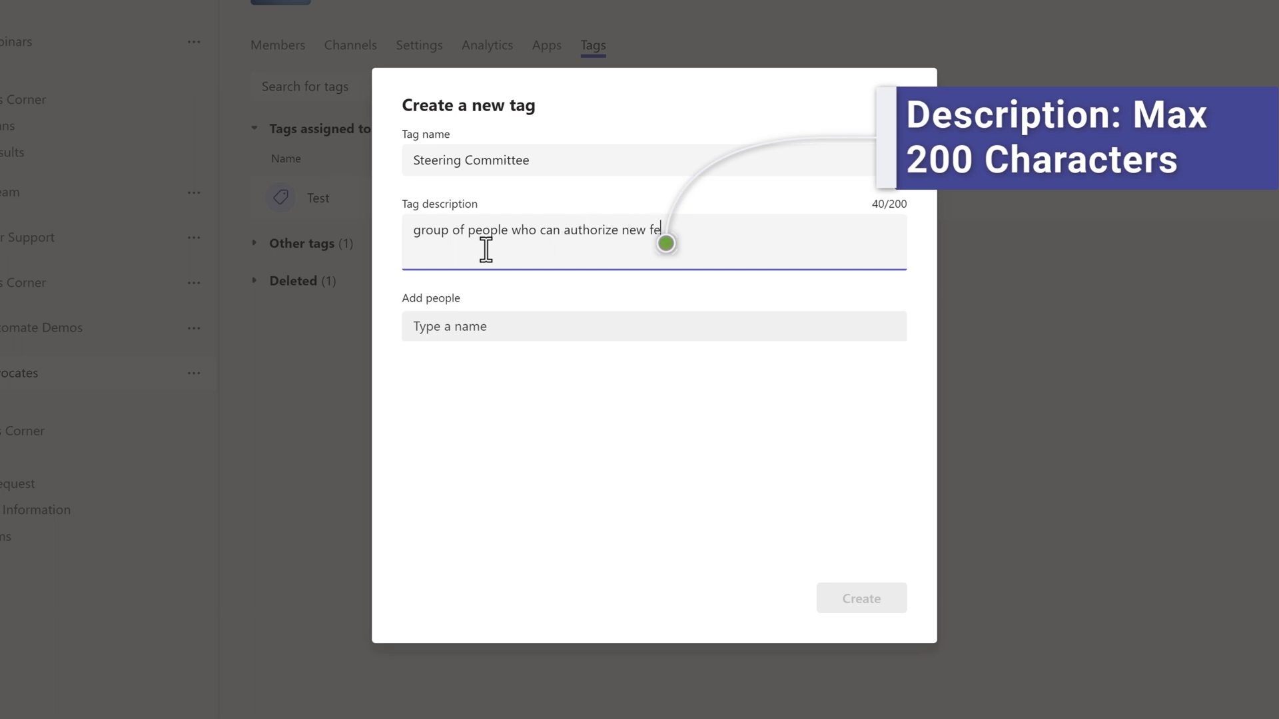
{"action": "type", "text": "nes"}
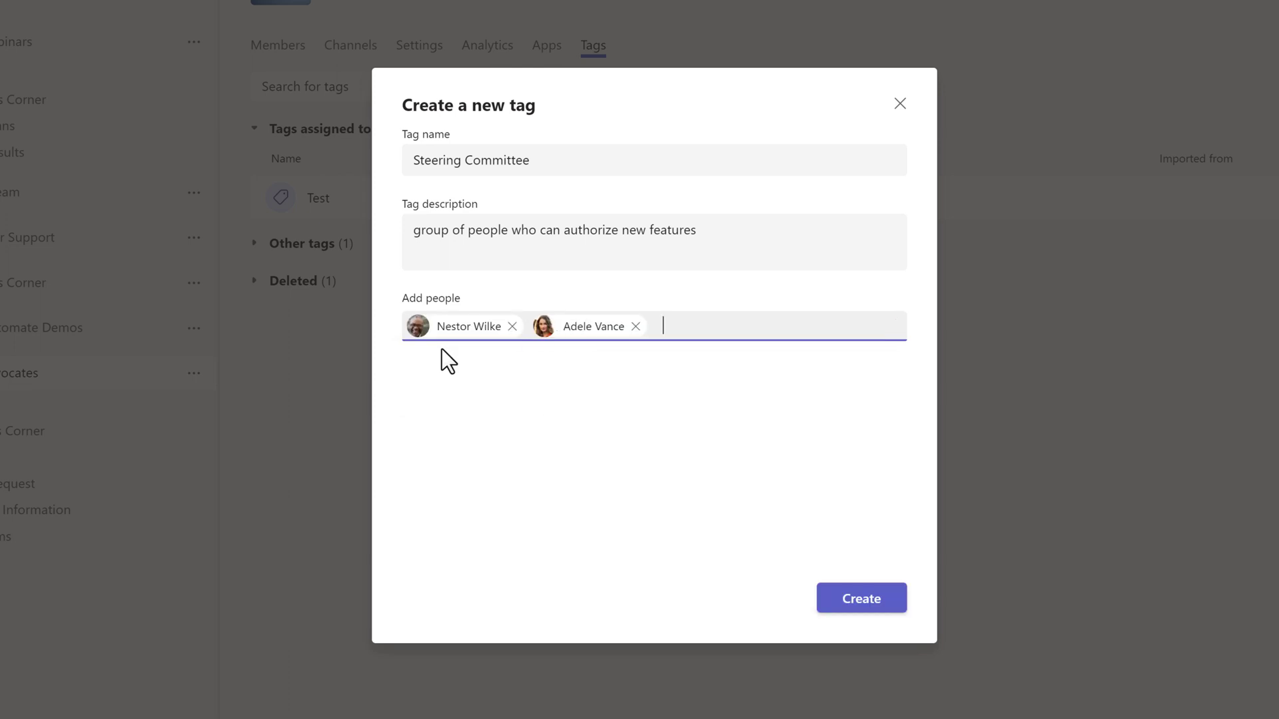
Step: Add a third person and create the Steering Committee tag with its three members
{"action": "type", "text": "he"}
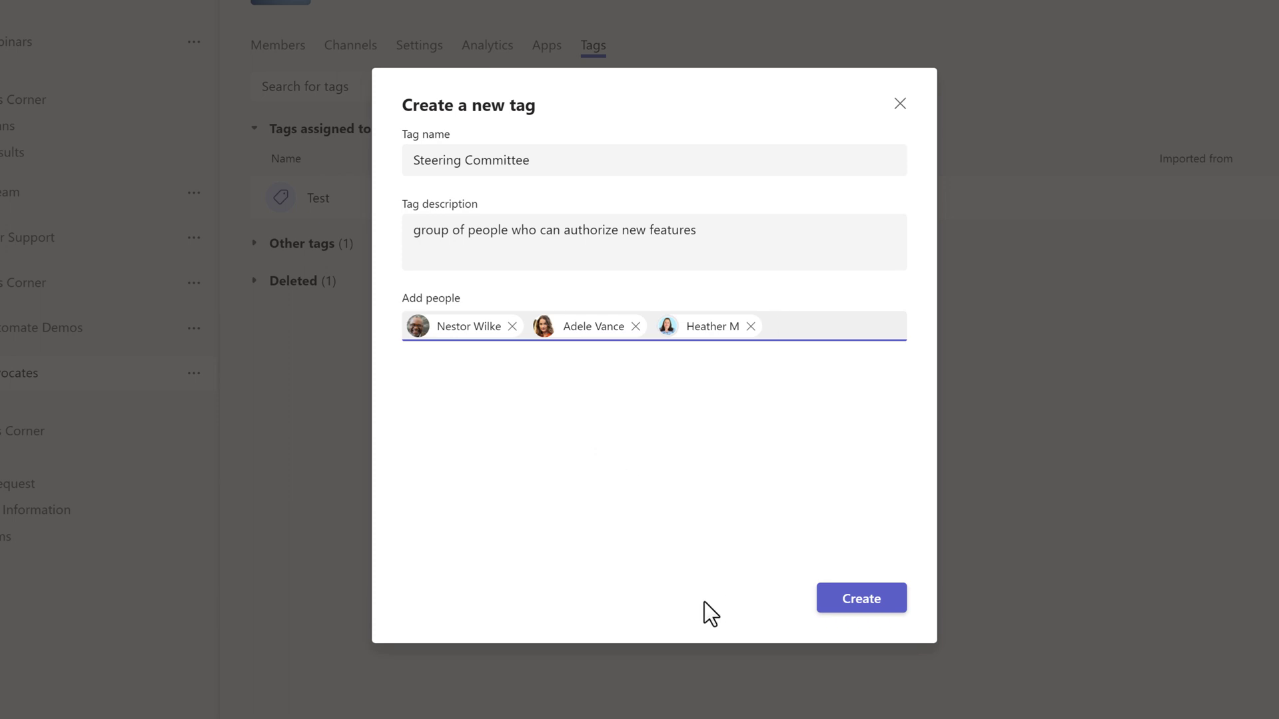
{"action": "mouse_move", "coordinate": [860, 598]}
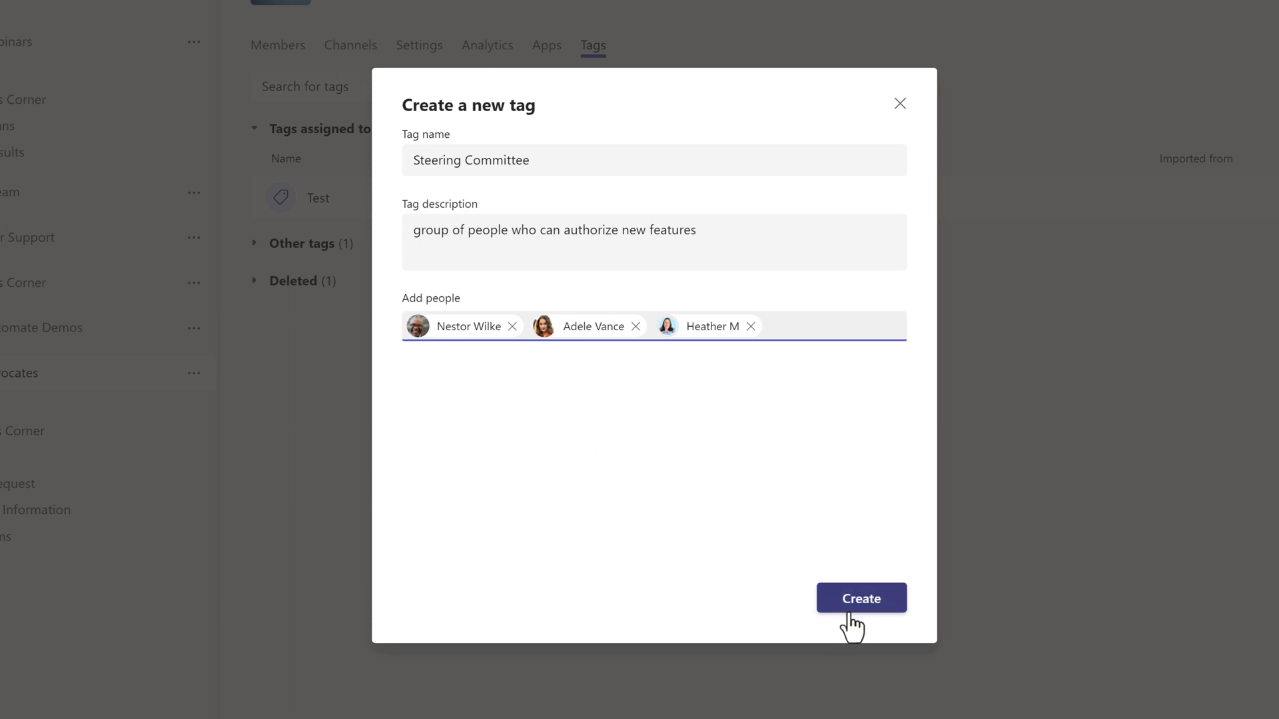
{"action": "left_click", "coordinate": [861, 598]}
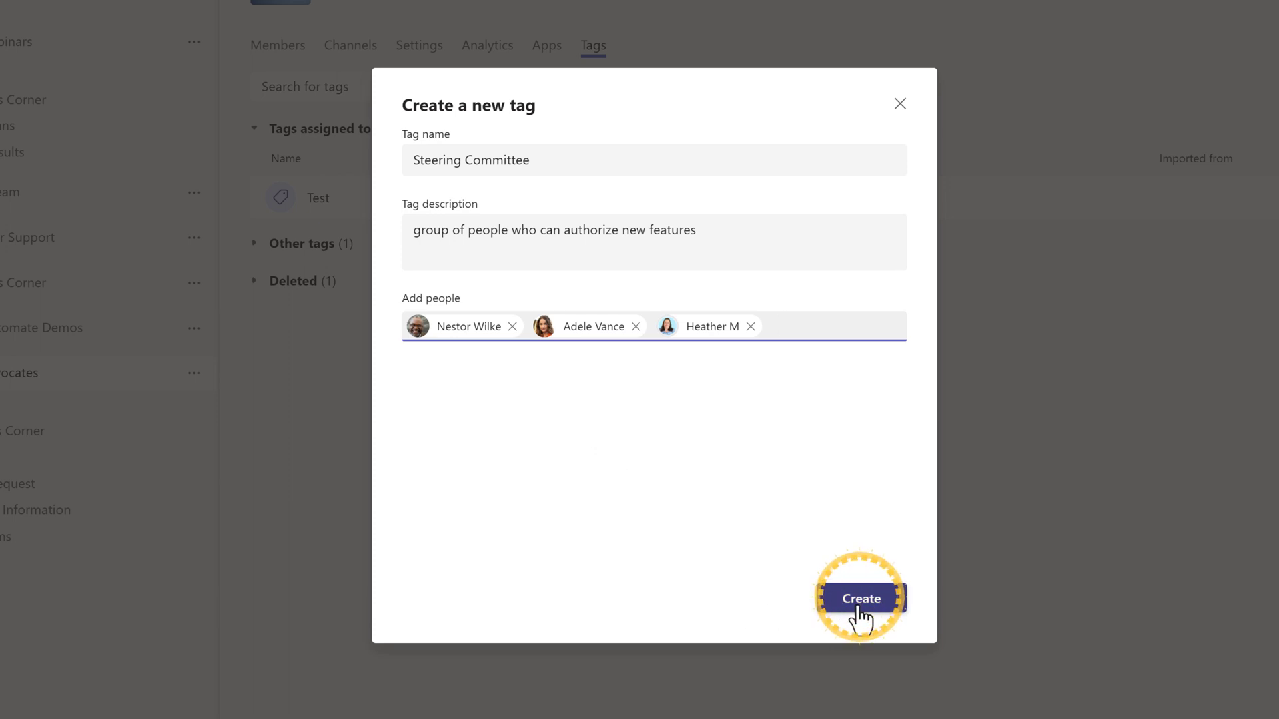
{"action": "left_click", "coordinate": [861, 598]}
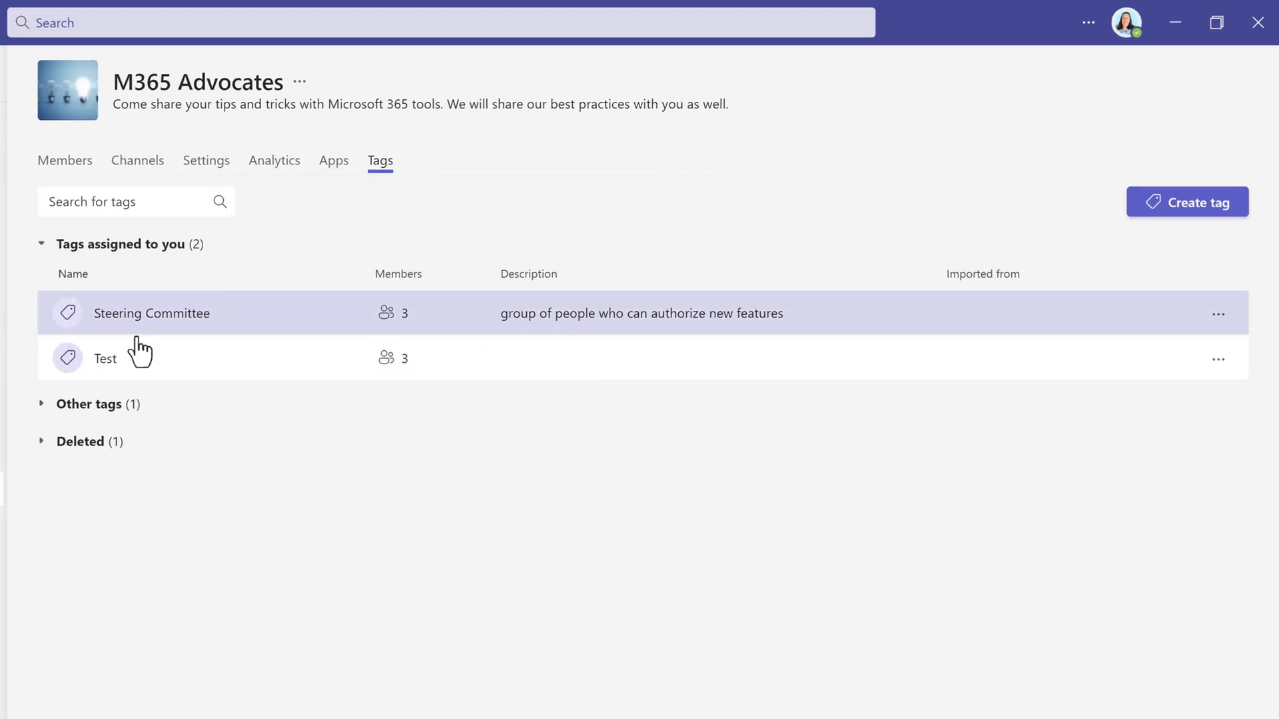
Step: View the Steering Committee tag's members, then return to the full tag list
{"action": "left_click", "coordinate": [151, 312]}
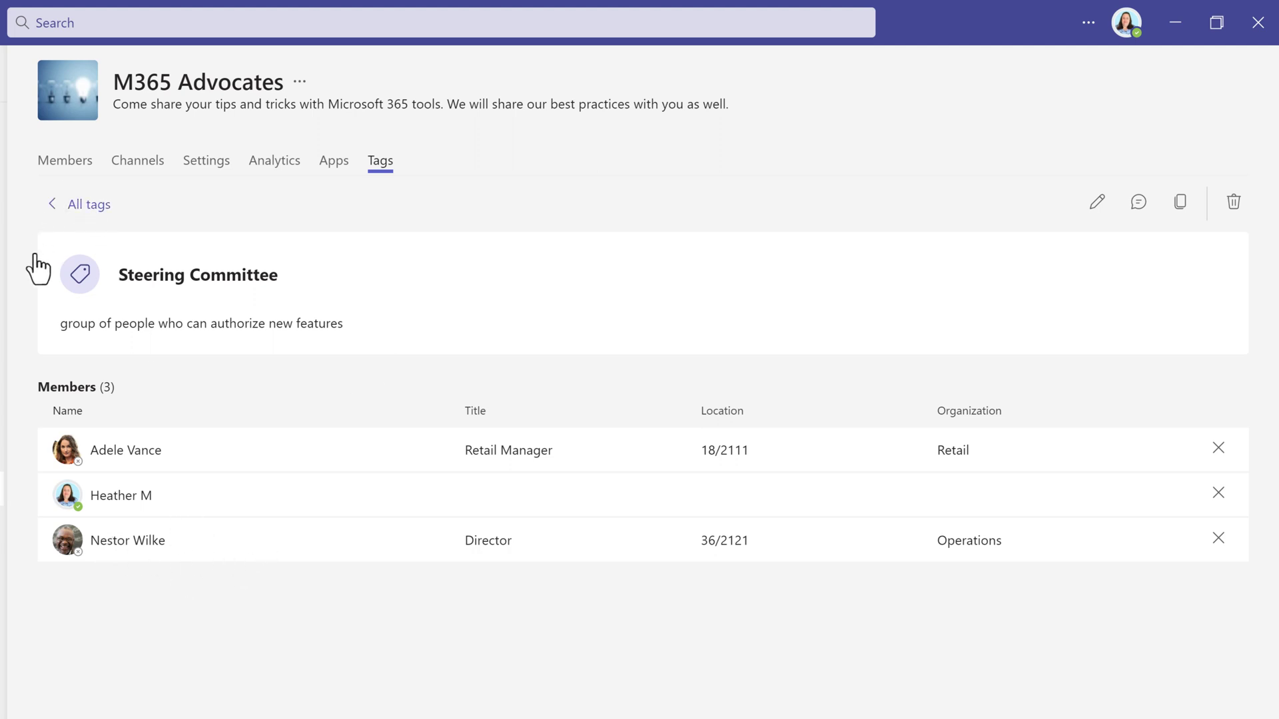
{"action": "left_click", "coordinate": [88, 204]}
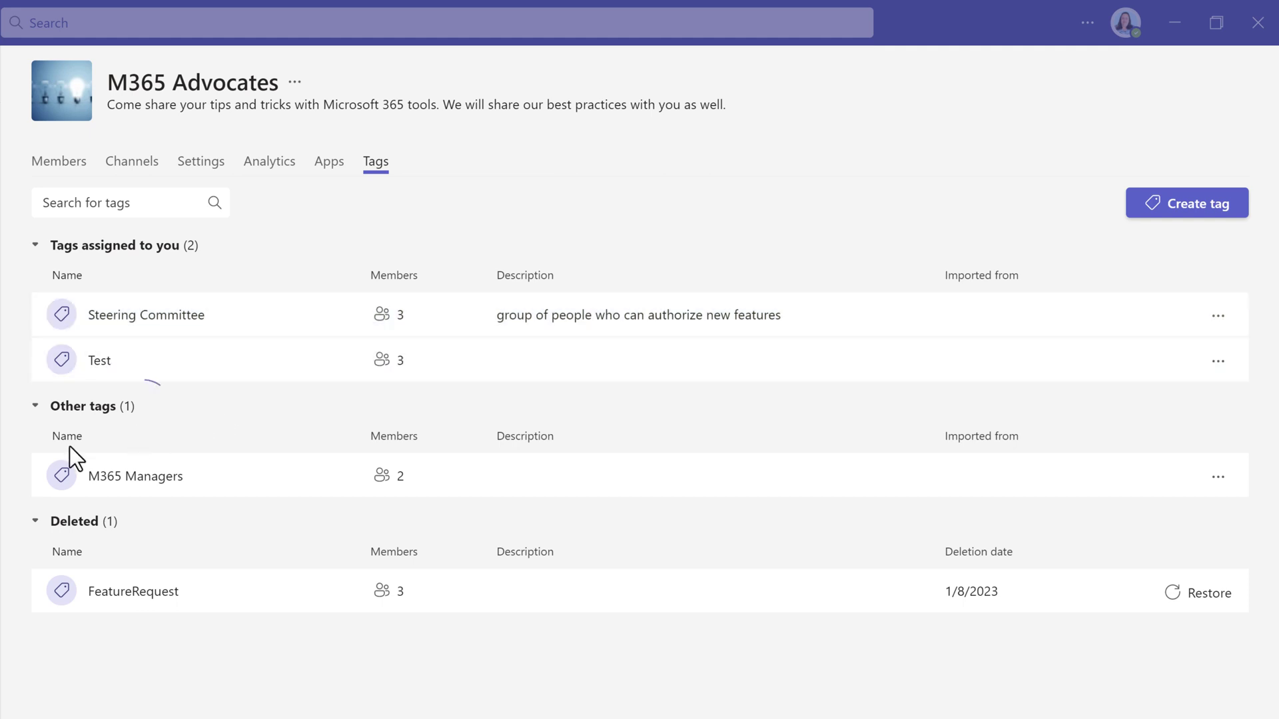
{"action": "mouse_move", "coordinate": [23, 466]}
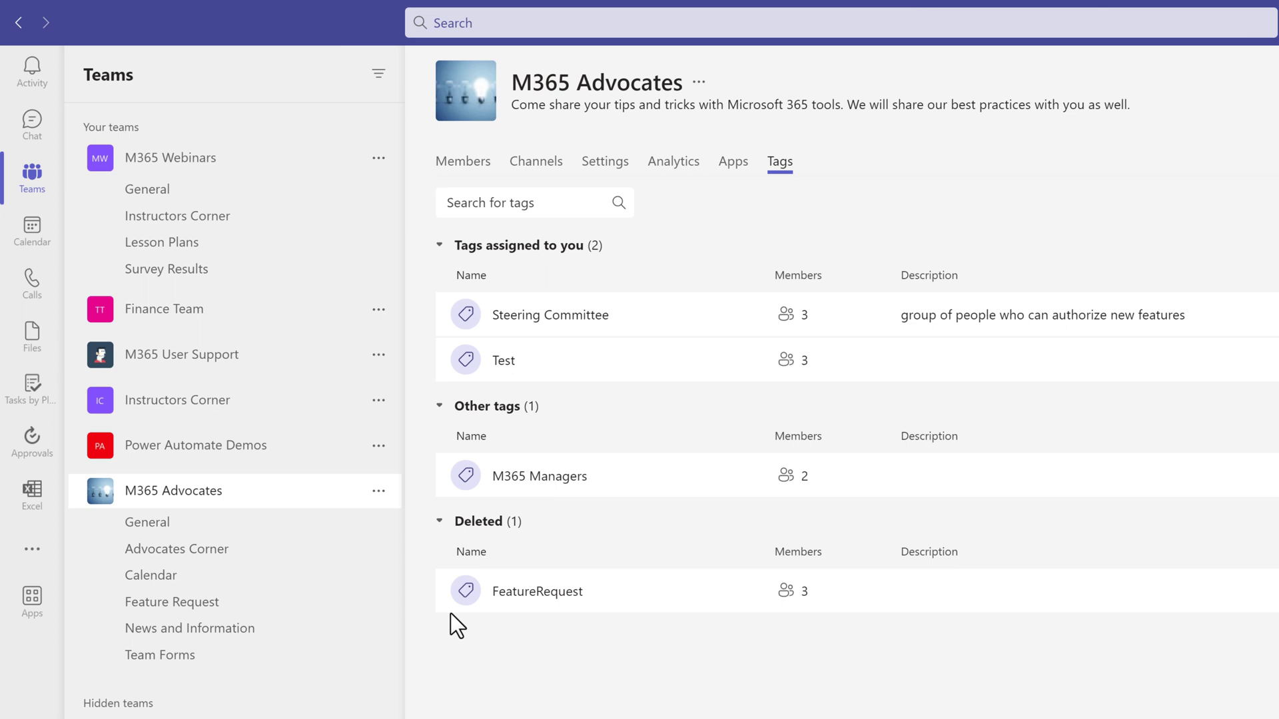
{"action": "left_click", "coordinate": [172, 602]}
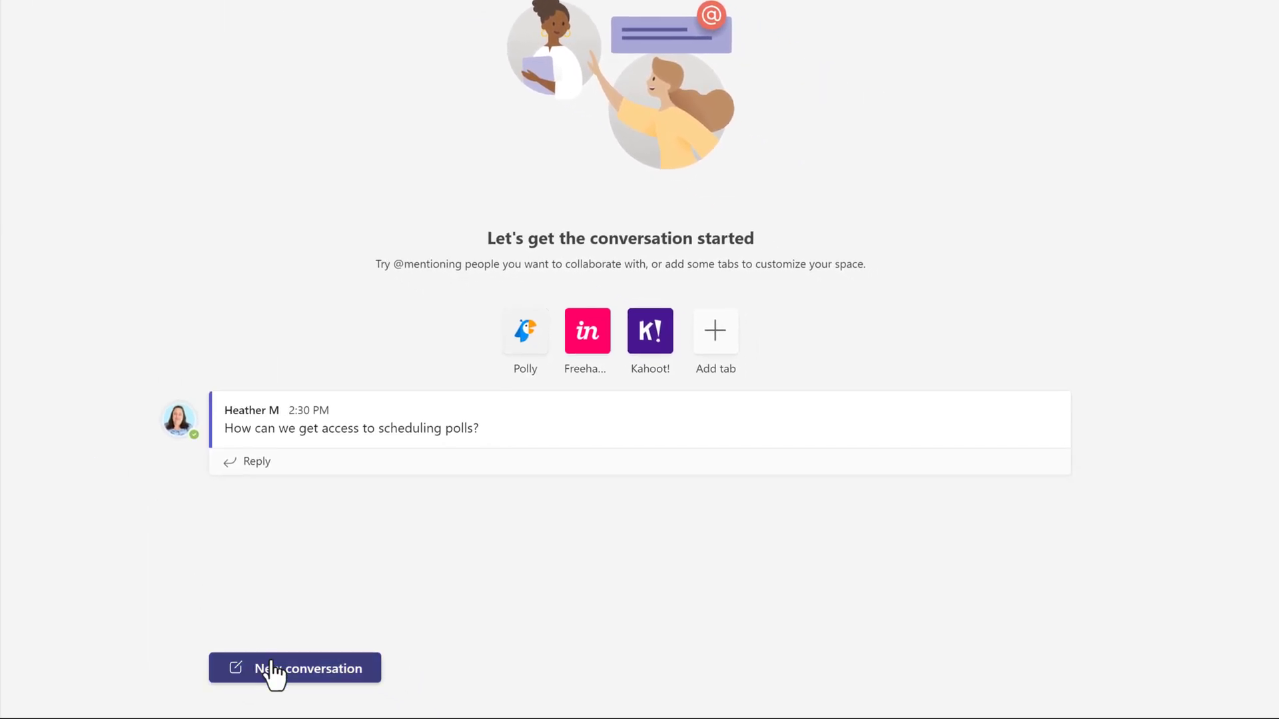
{"action": "left_click", "coordinate": [294, 667]}
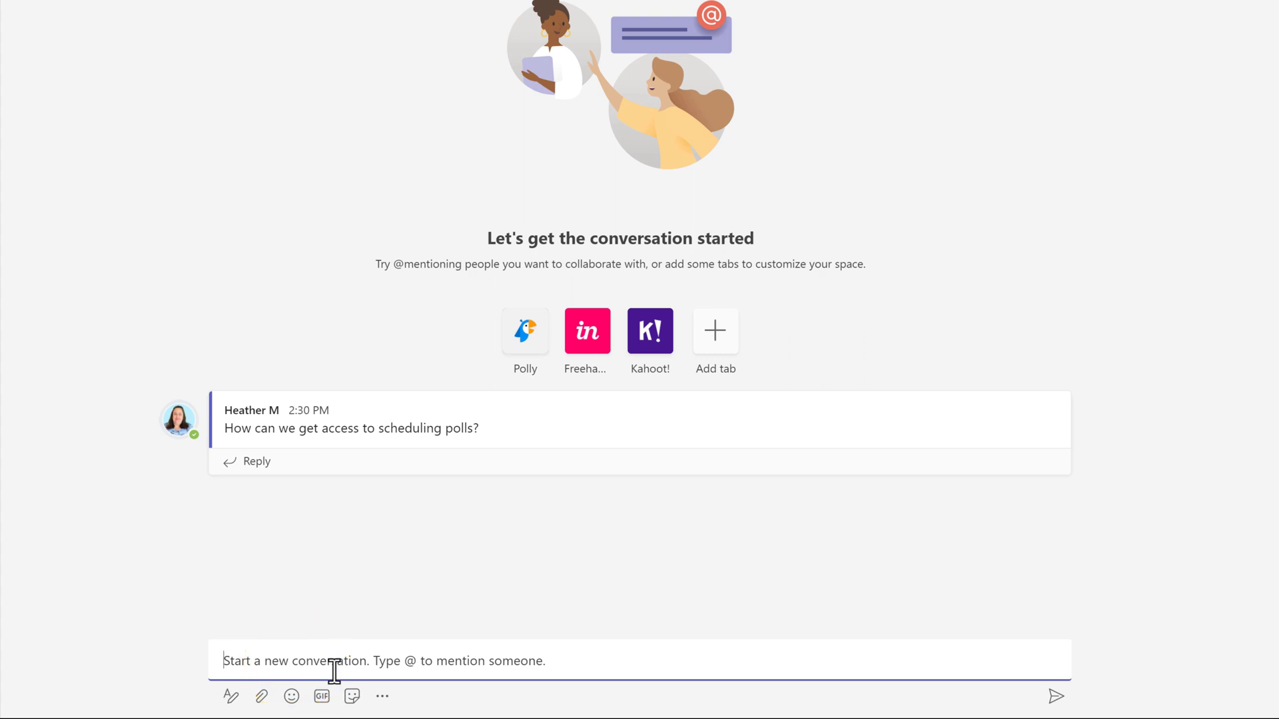
{"action": "type", "text": "@ste"}
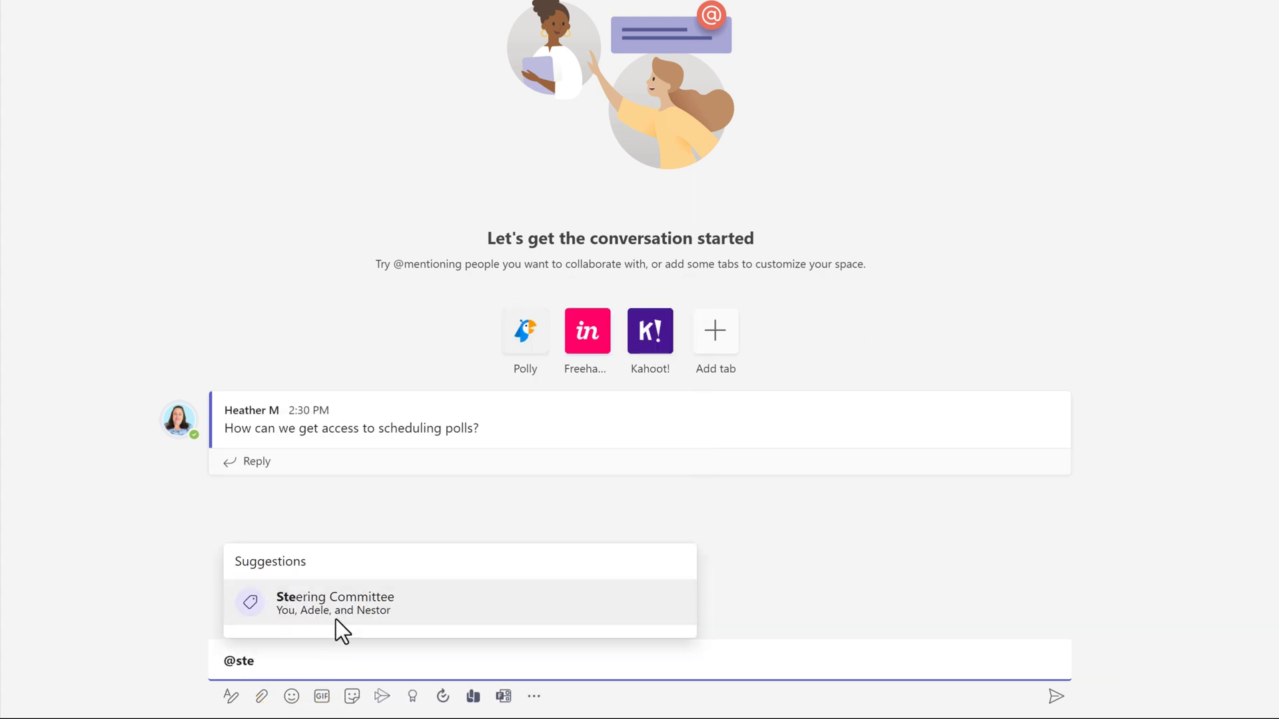
{"action": "left_click", "coordinate": [335, 602]}
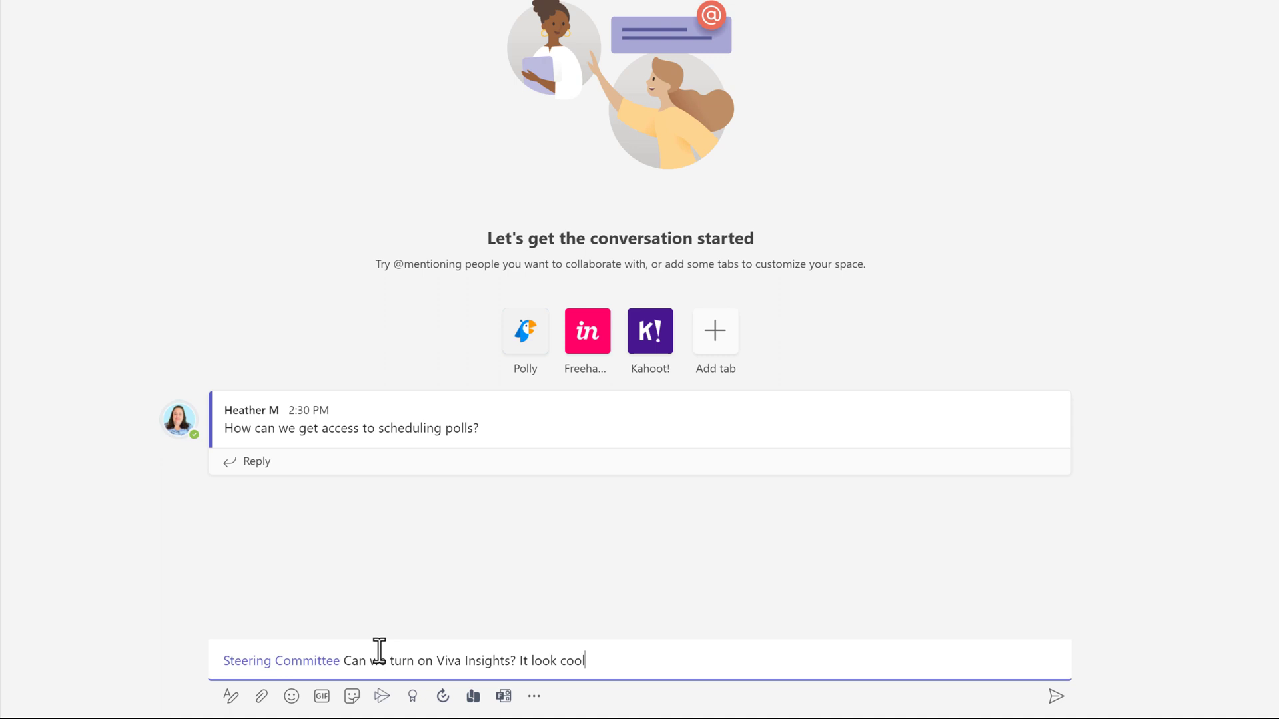
{"action": "left_click", "coordinate": [1055, 695]}
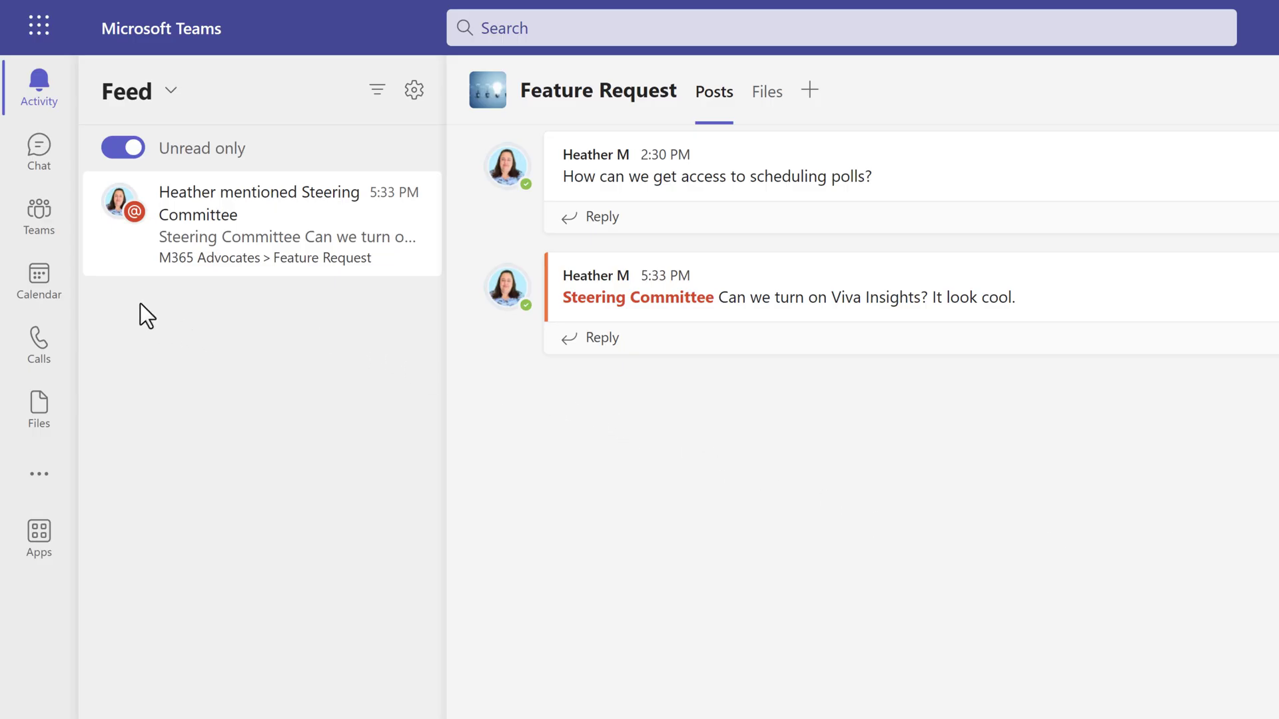
Step: Check the Steering Committee mention notification, return to Teams, then switch to the Chat list
{"action": "left_click", "coordinate": [380, 212]}
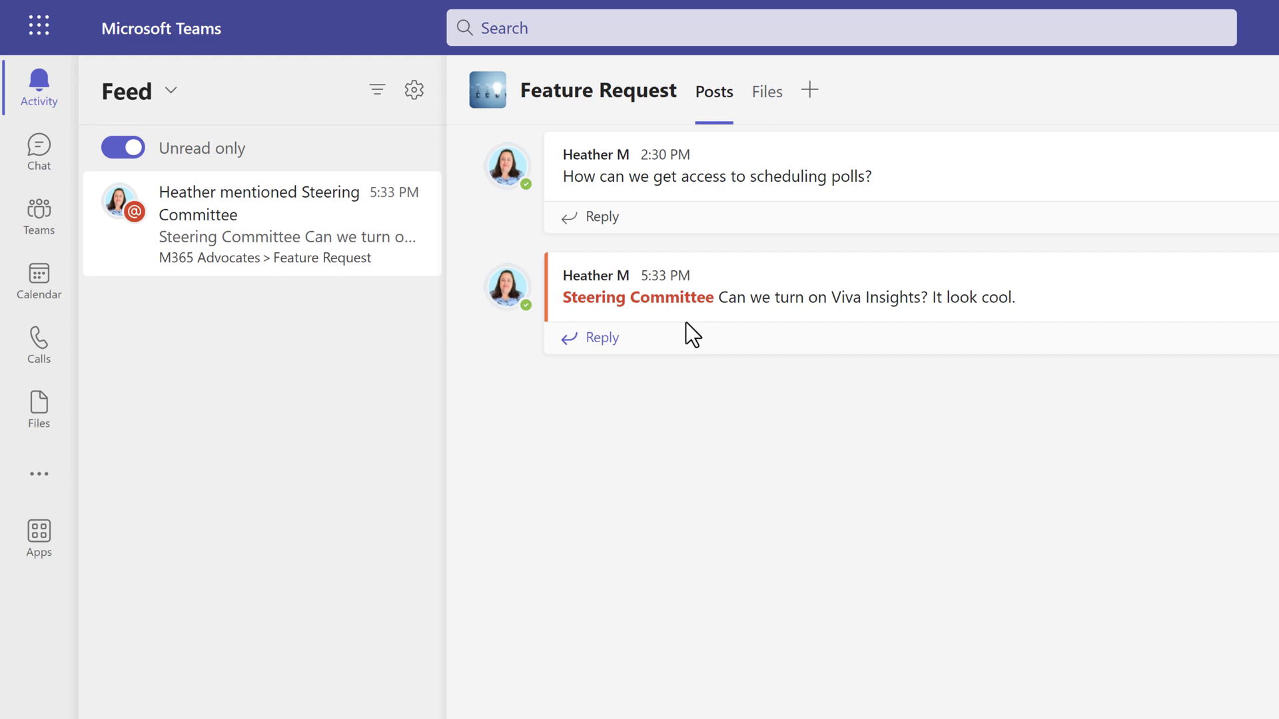
{"action": "mouse_move", "coordinate": [1052, 323]}
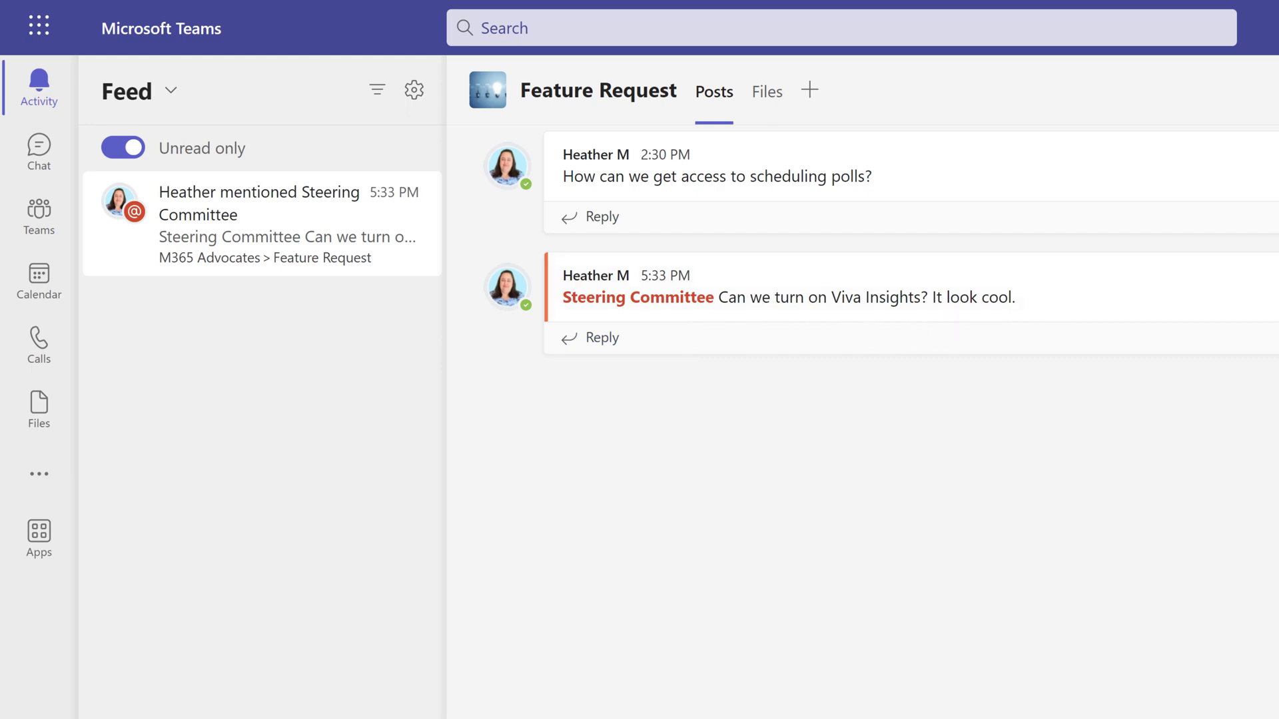
{"action": "left_click", "coordinate": [39, 215]}
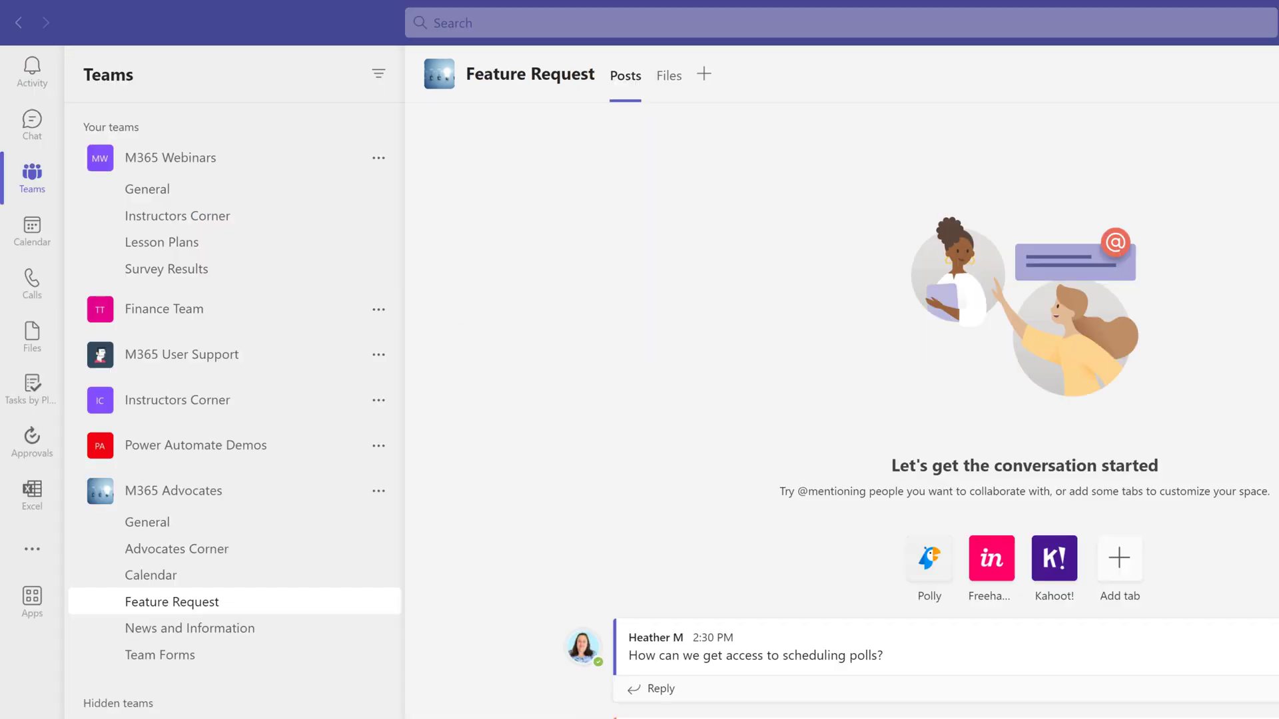
{"action": "mouse_move", "coordinate": [575, 339]}
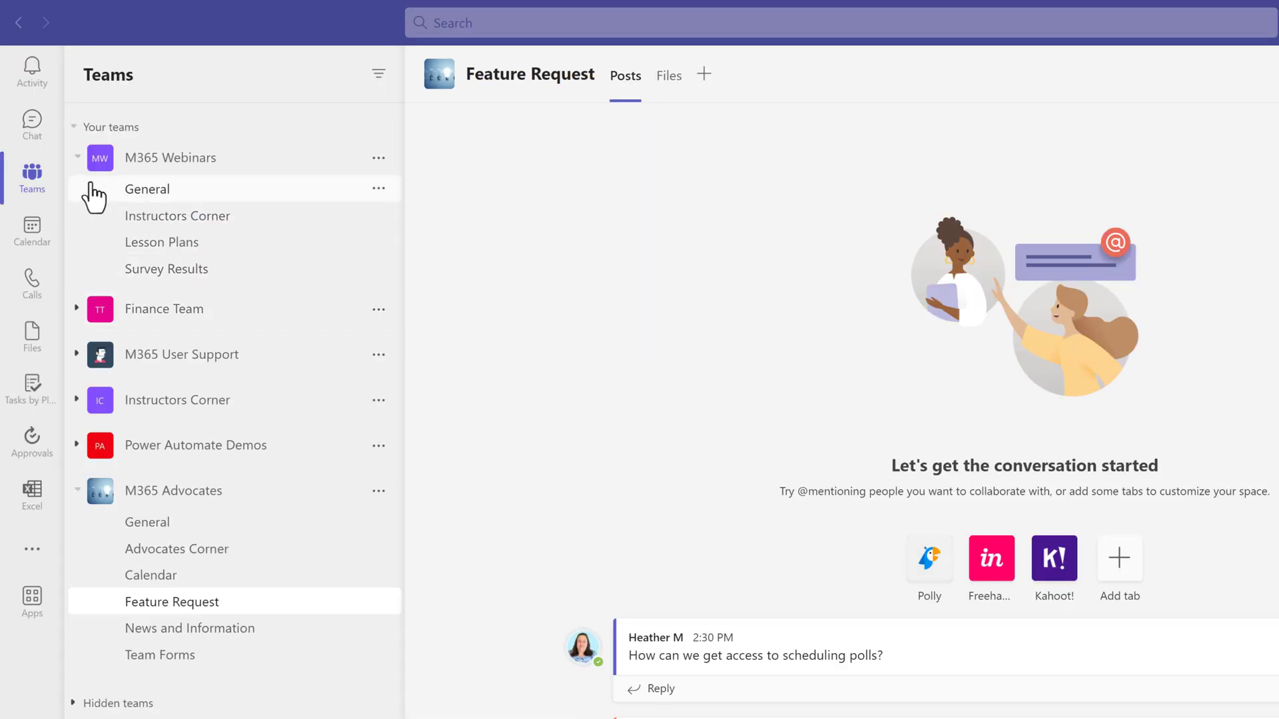
{"action": "left_click", "coordinate": [30, 120]}
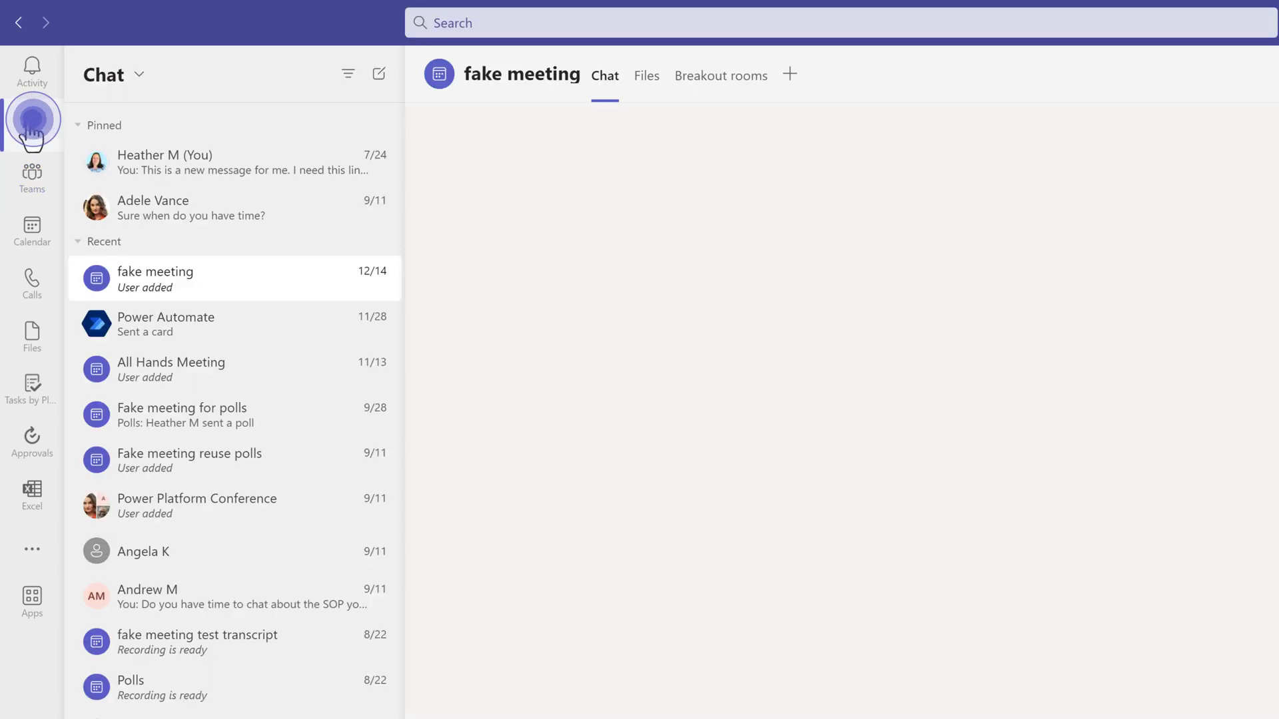
Step: Start a group chat addressed to the M365 Managers tag asking about security roles, then return to Teams
{"action": "left_click", "coordinate": [31, 118]}
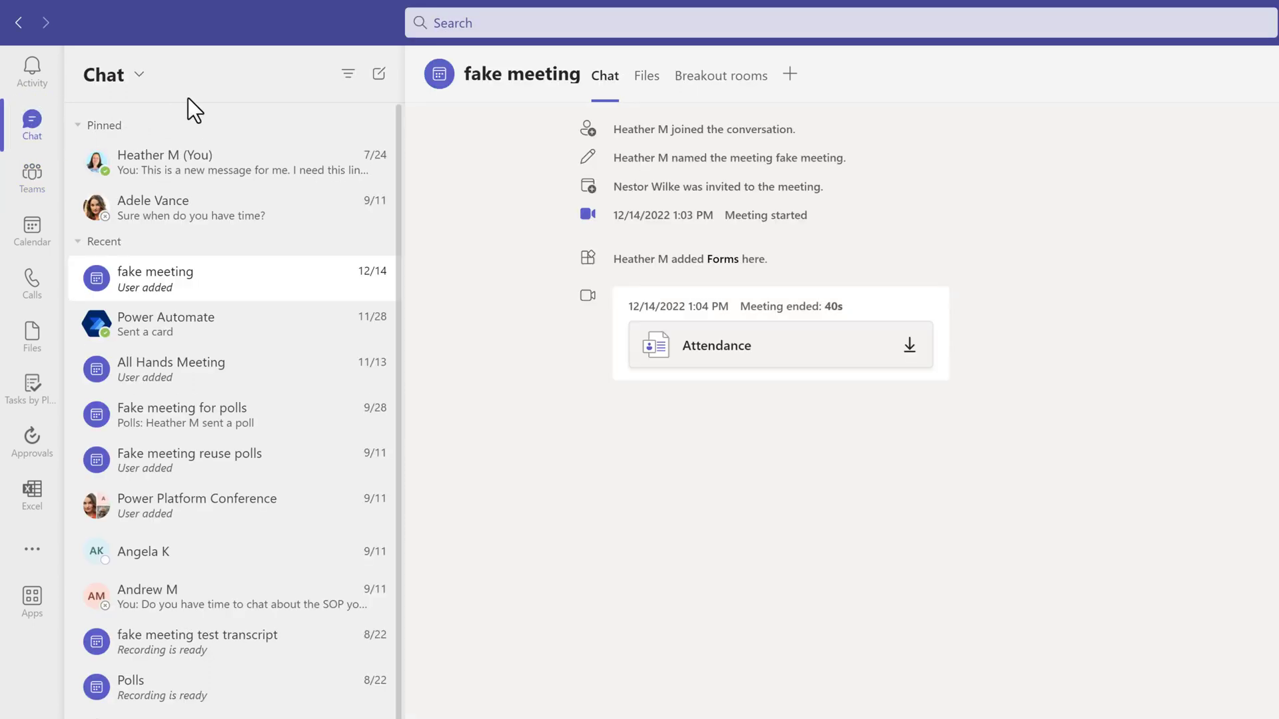
{"action": "left_click", "coordinate": [379, 73]}
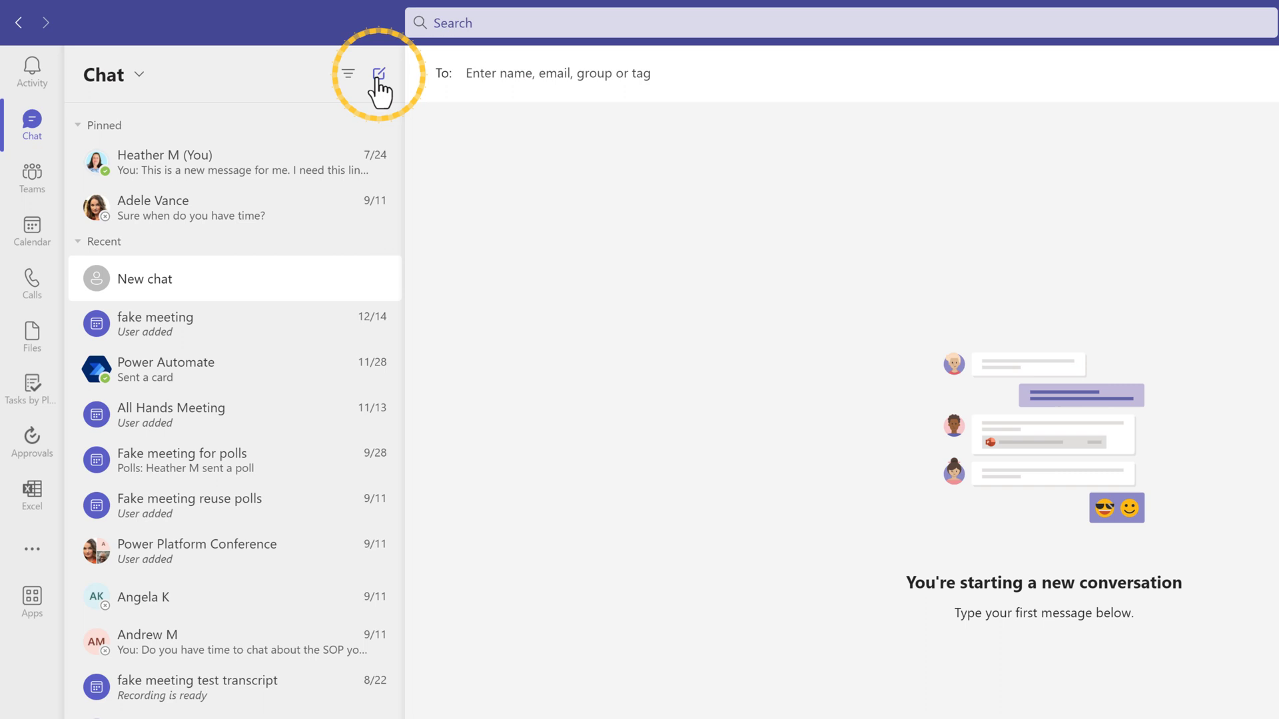
{"action": "left_click", "coordinate": [558, 72]}
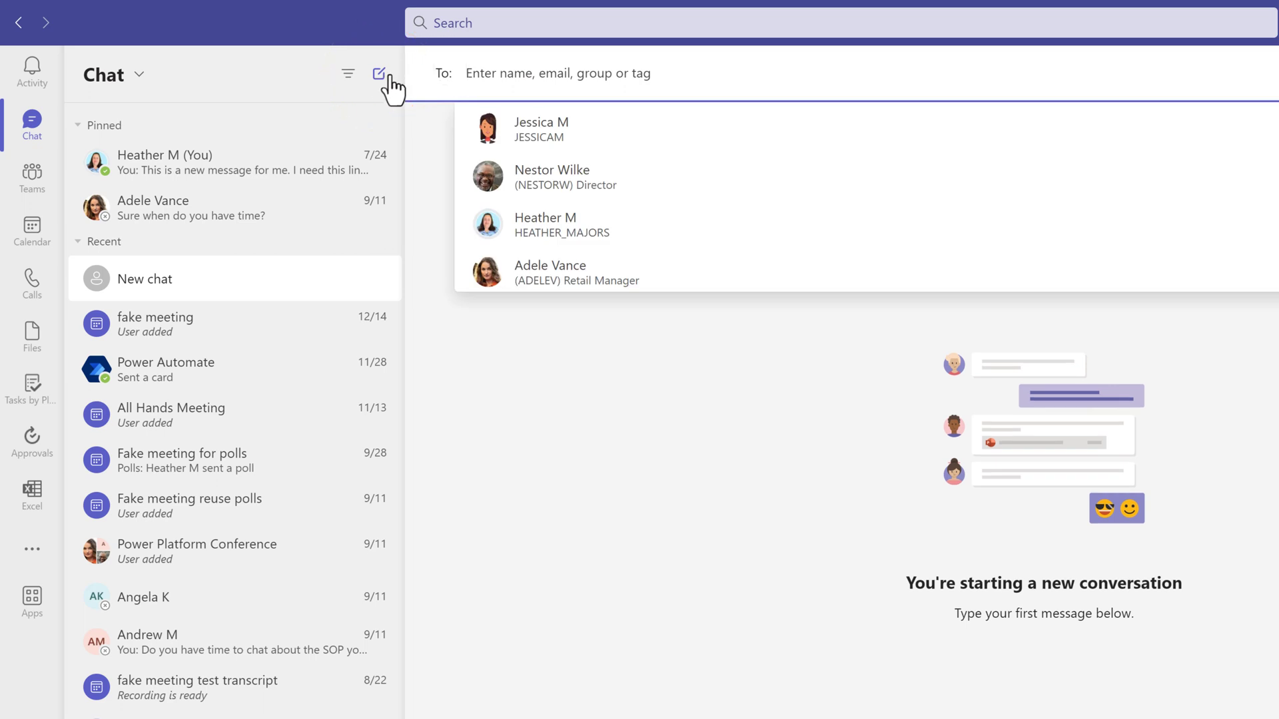
{"action": "type", "text": "@mana"}
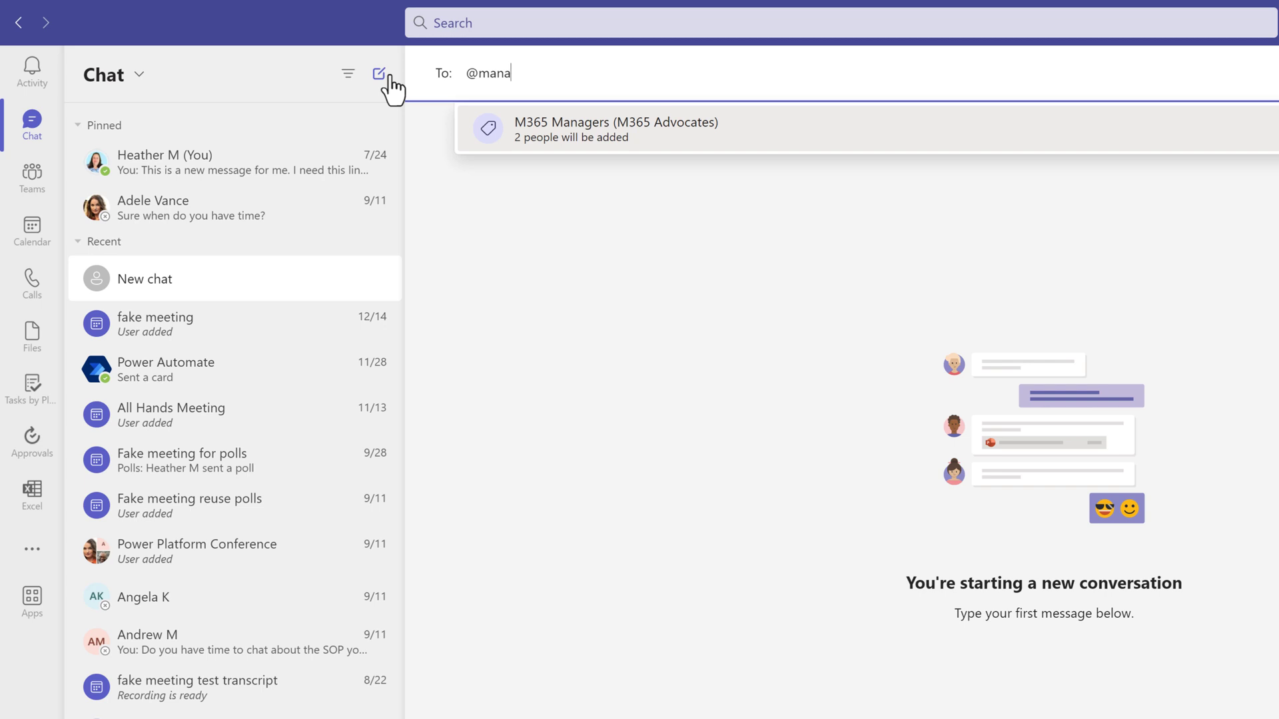
{"action": "mouse_move", "coordinate": [537, 143]}
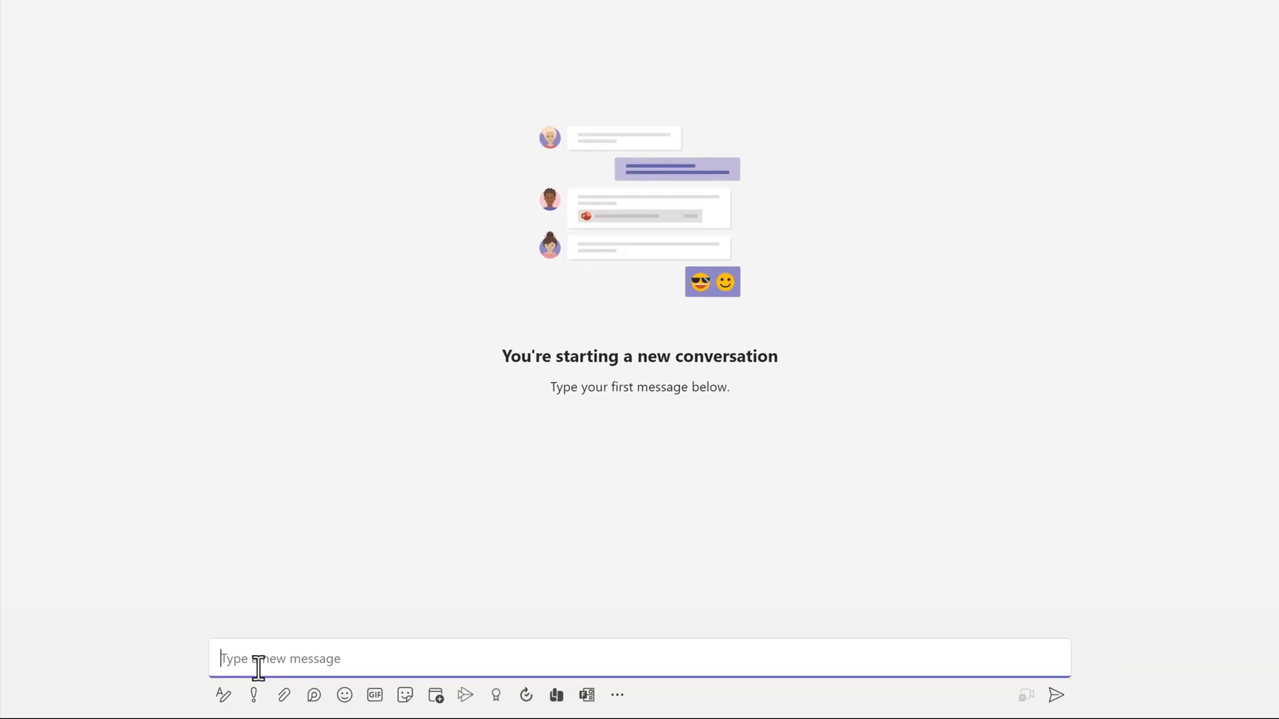
{"action": "type", "text": "Hi, I have a question about security roles. Can we chat about who shou"}
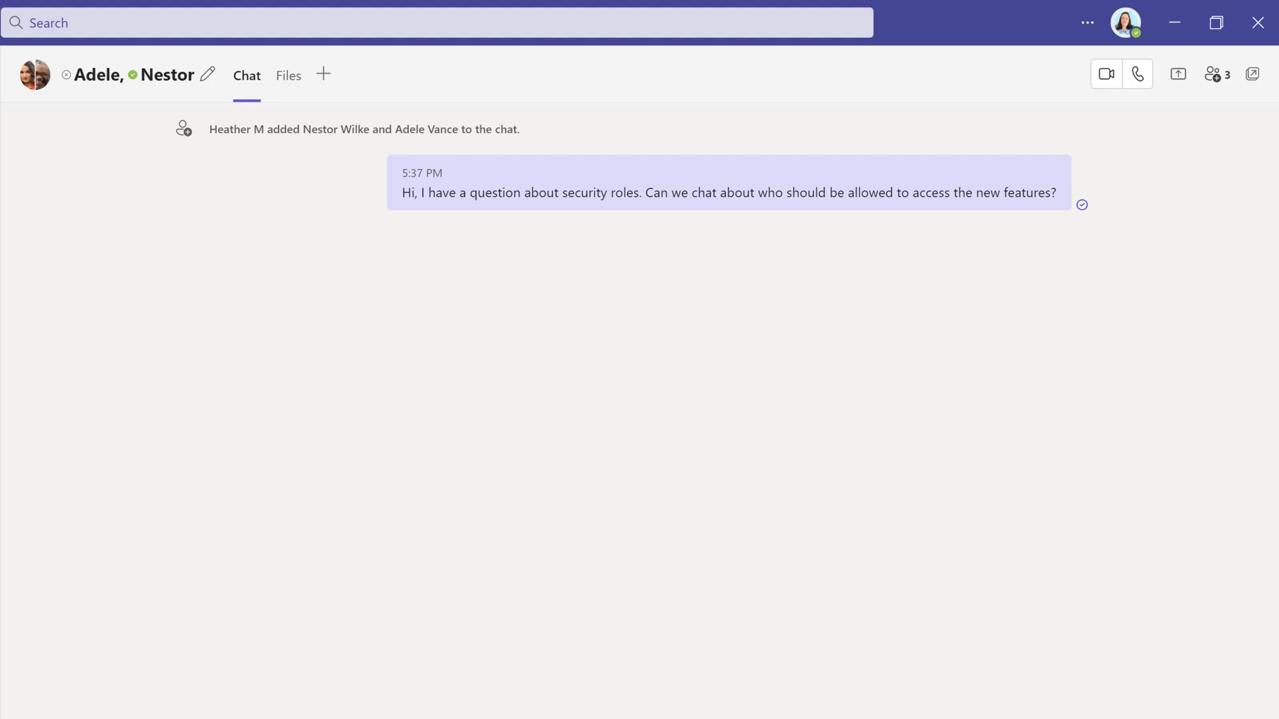
{"action": "left_click", "coordinate": [31, 180]}
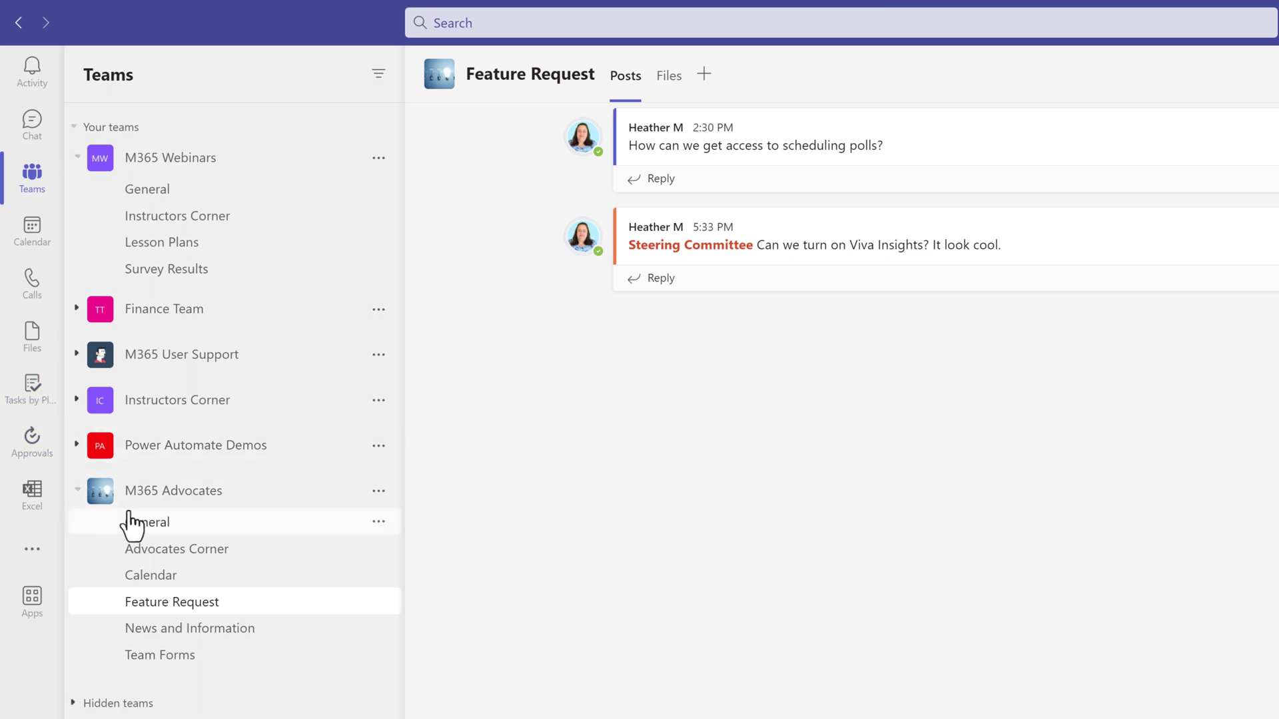
Step: From Manage team's Tags list, start editing the Test tag with Adele Vance, Heather M and Nestor Wilke
{"action": "left_click", "coordinate": [377, 490]}
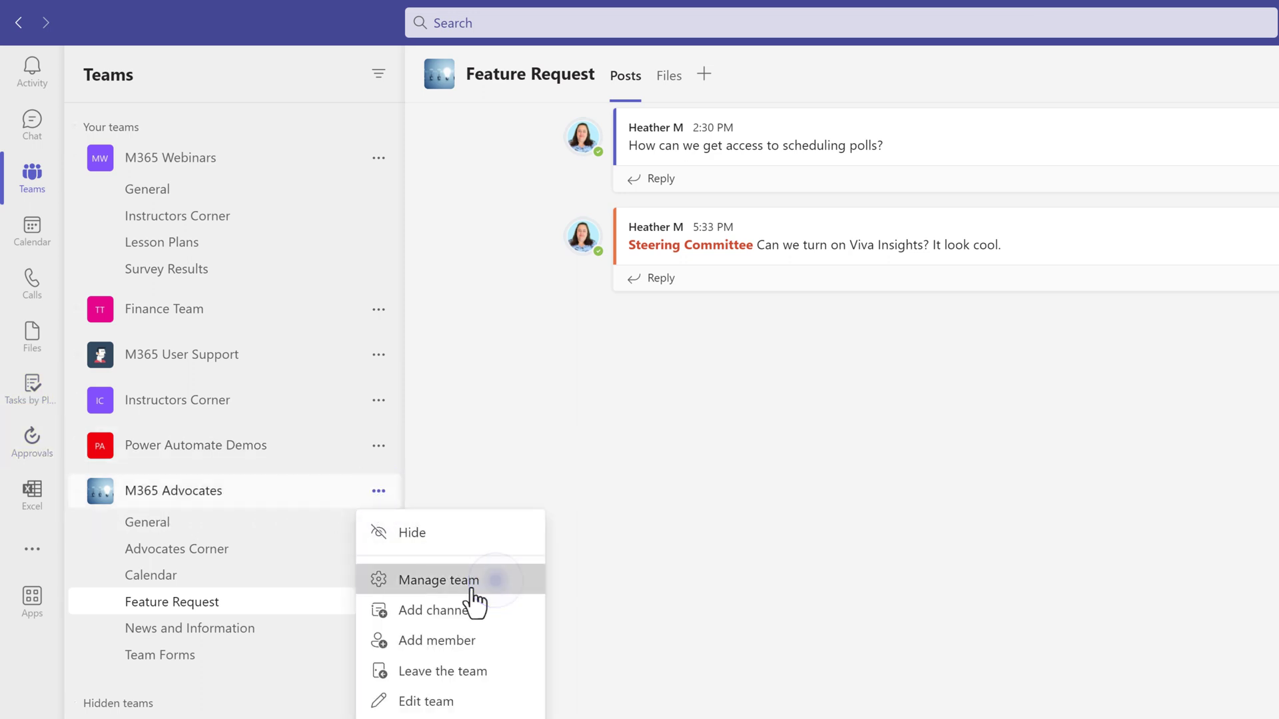
{"action": "left_click", "coordinate": [436, 580]}
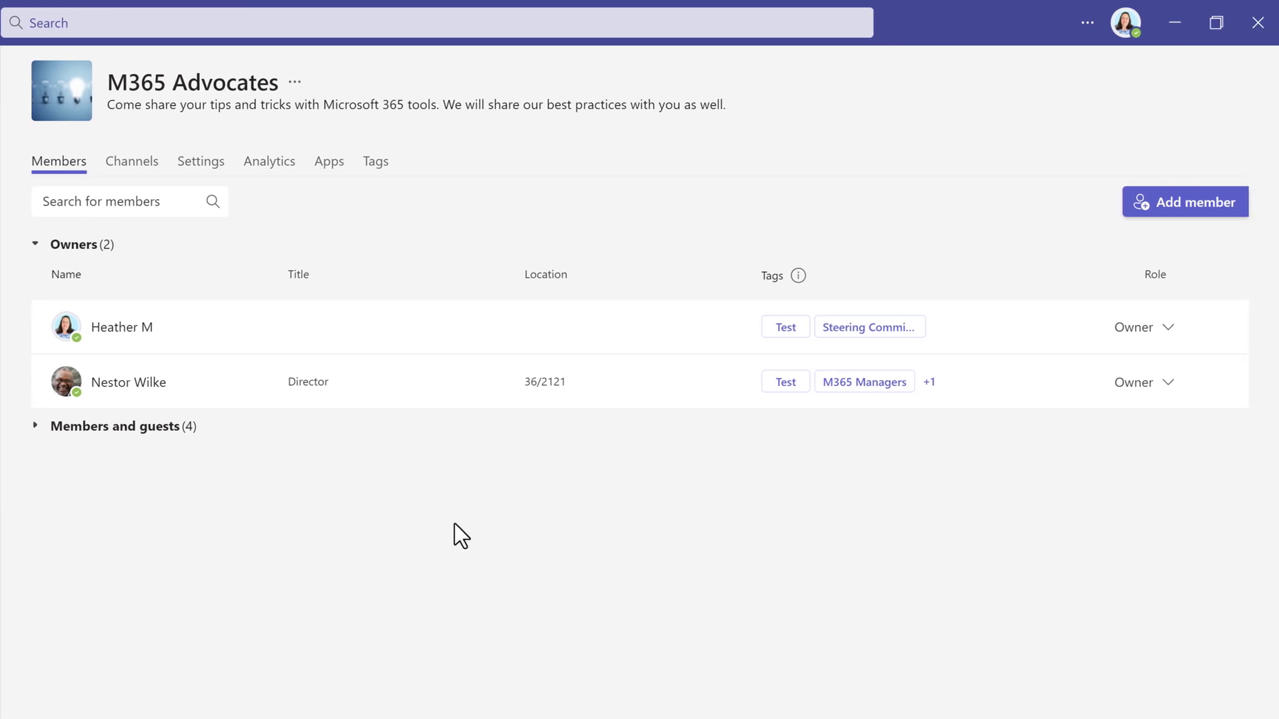
{"action": "left_click", "coordinate": [376, 161]}
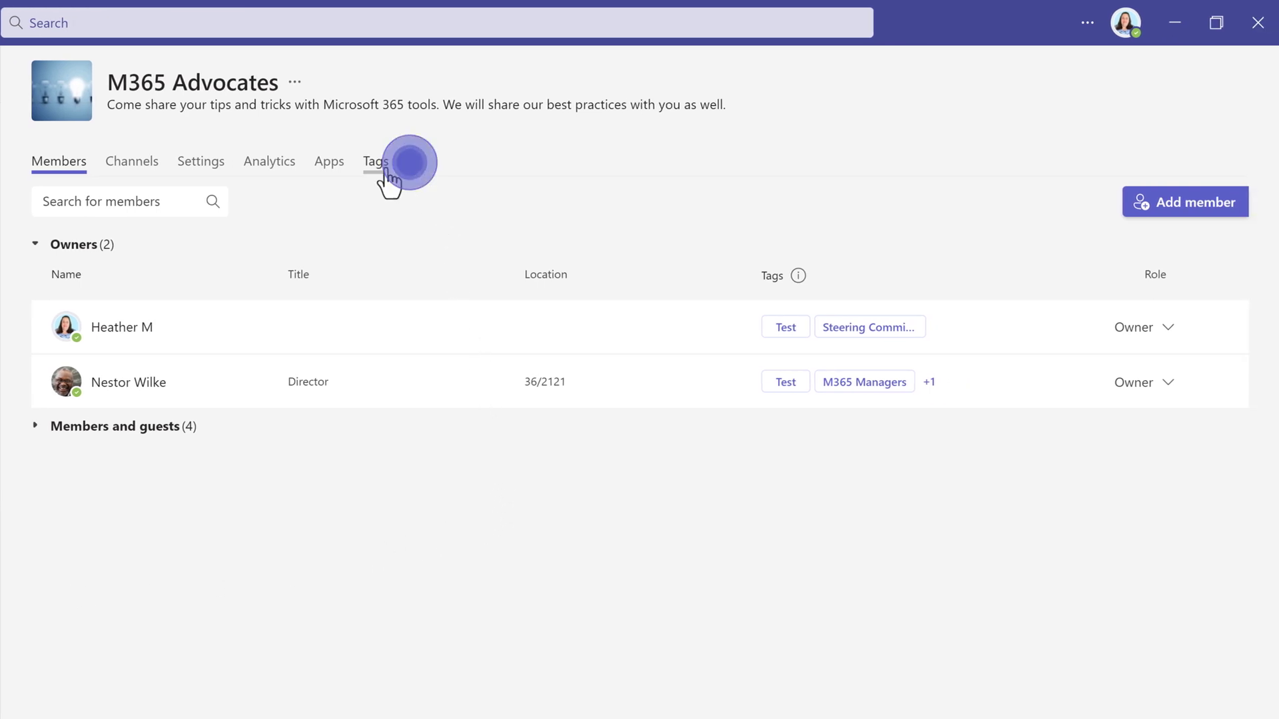
{"action": "left_click", "coordinate": [376, 161]}
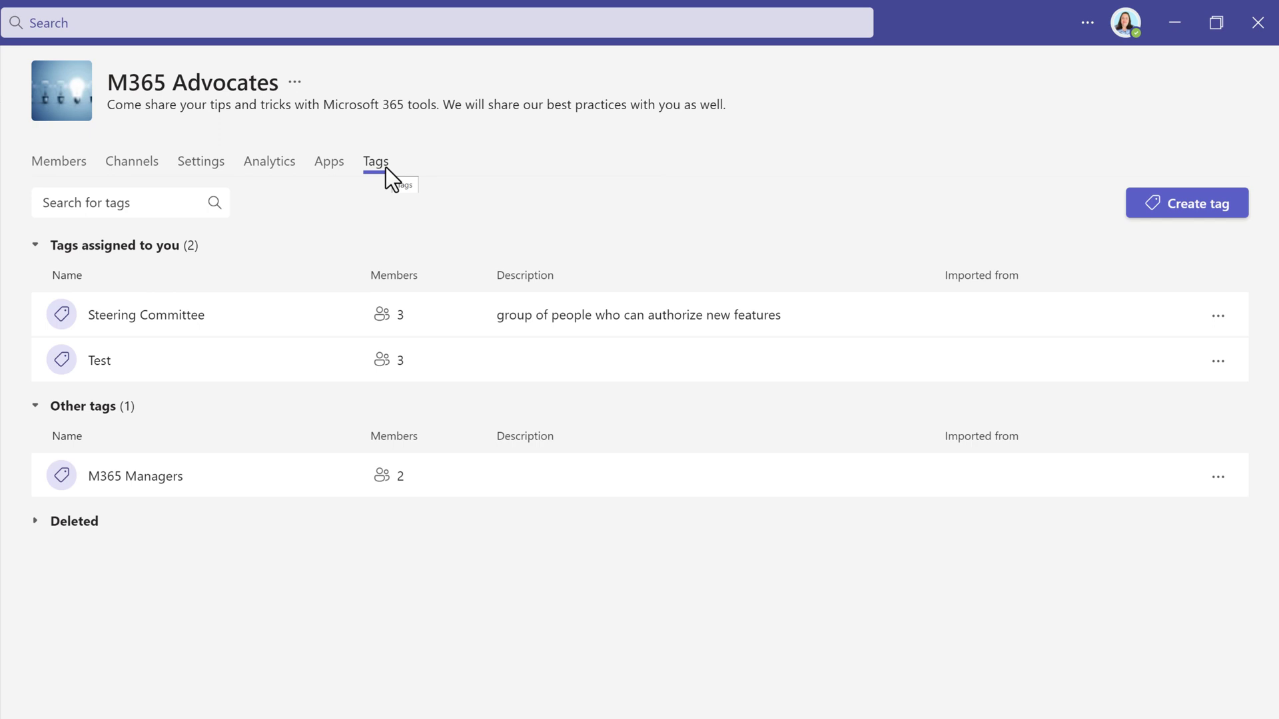
{"action": "left_click", "coordinate": [1218, 359]}
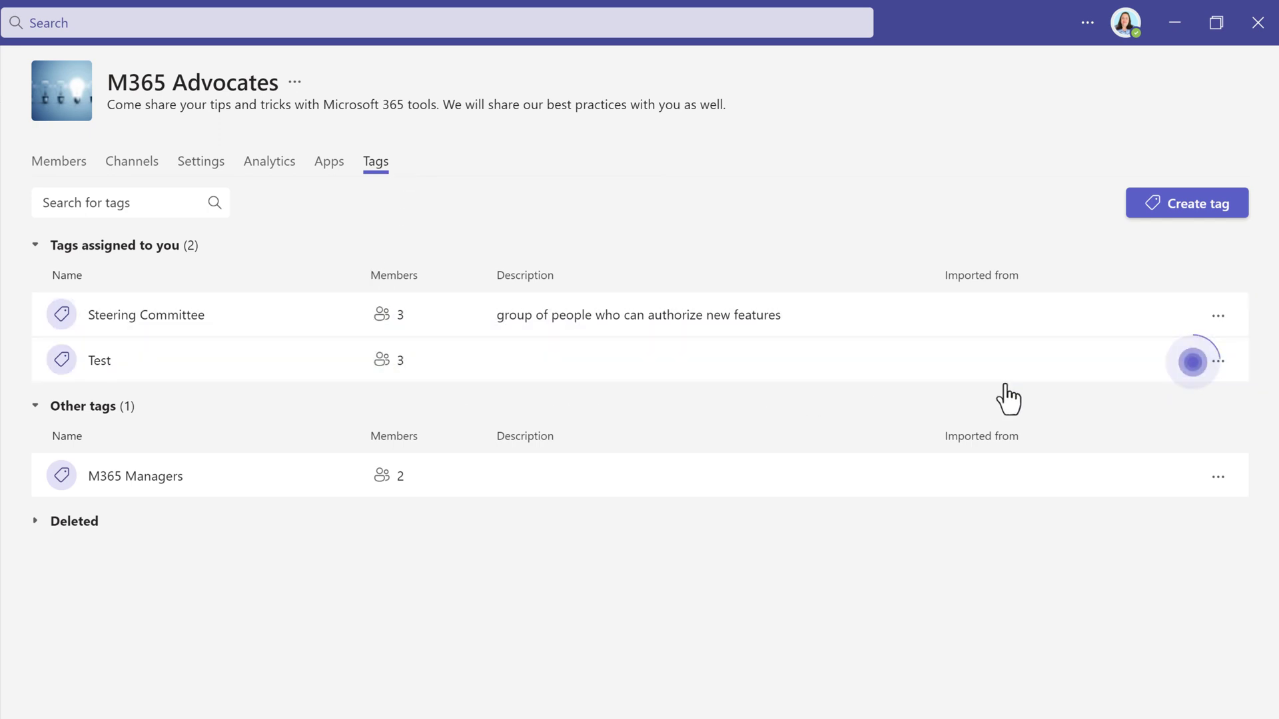
{"action": "left_click", "coordinate": [1219, 359]}
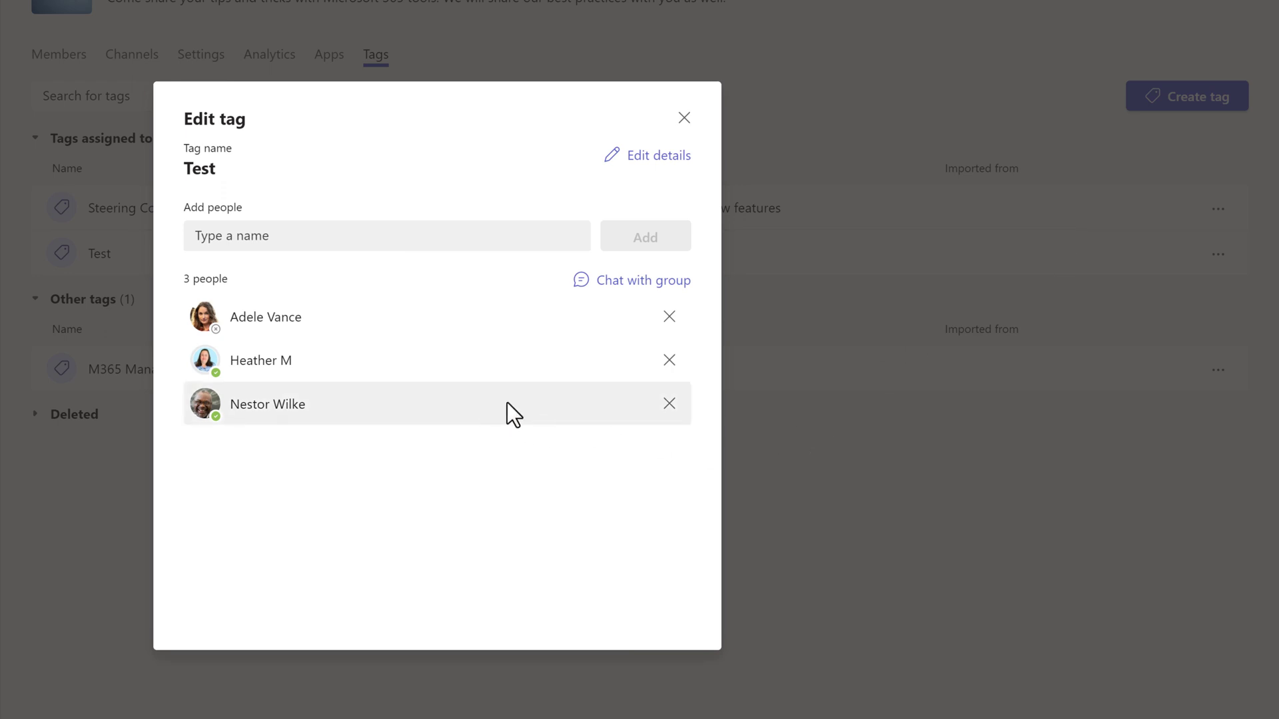
Step: Remove Adele Vance from the Test tag, leaving Heather M and Nestor Wilke, and close the editor
{"action": "left_click", "coordinate": [667, 317]}
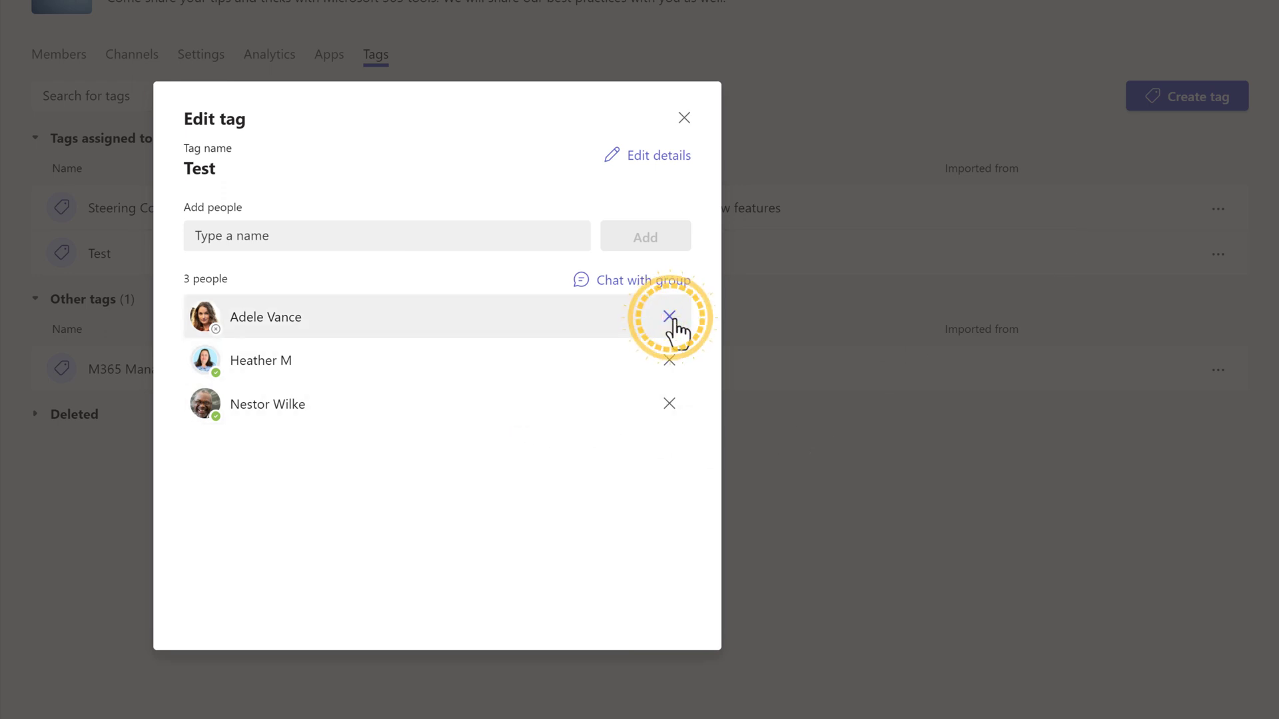
{"action": "left_click", "coordinate": [668, 317]}
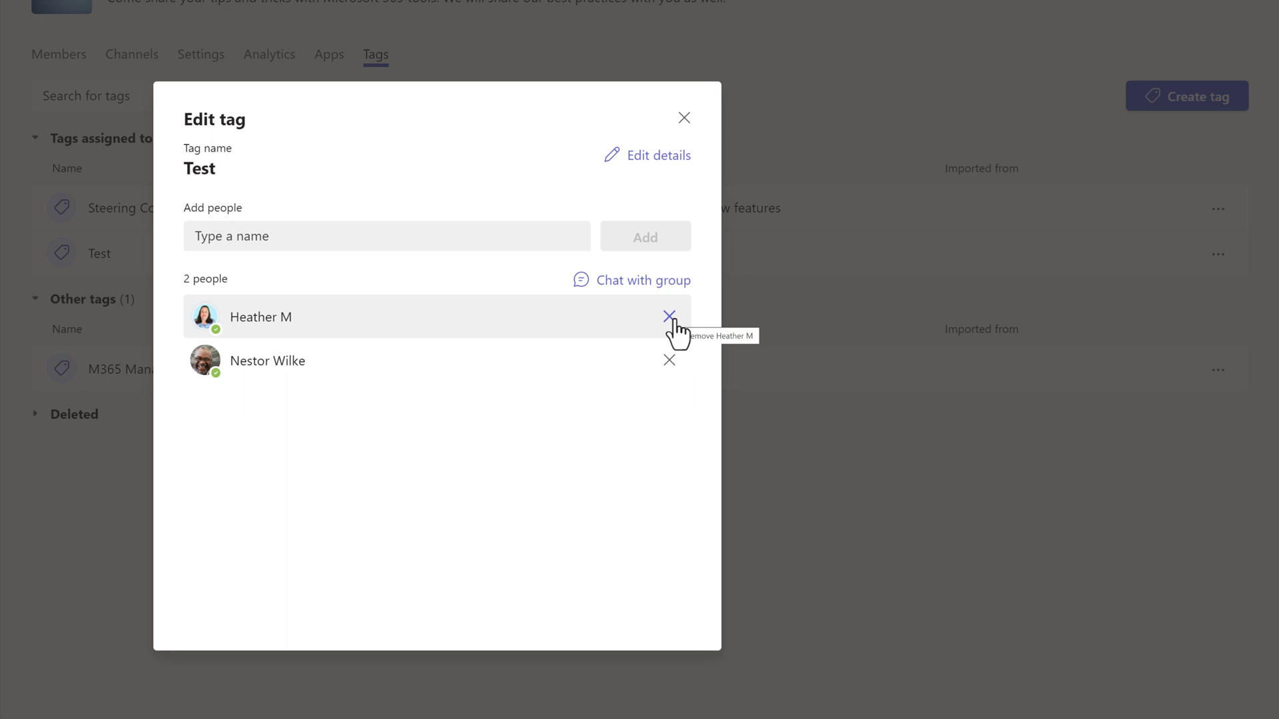
{"action": "mouse_move", "coordinate": [689, 138]}
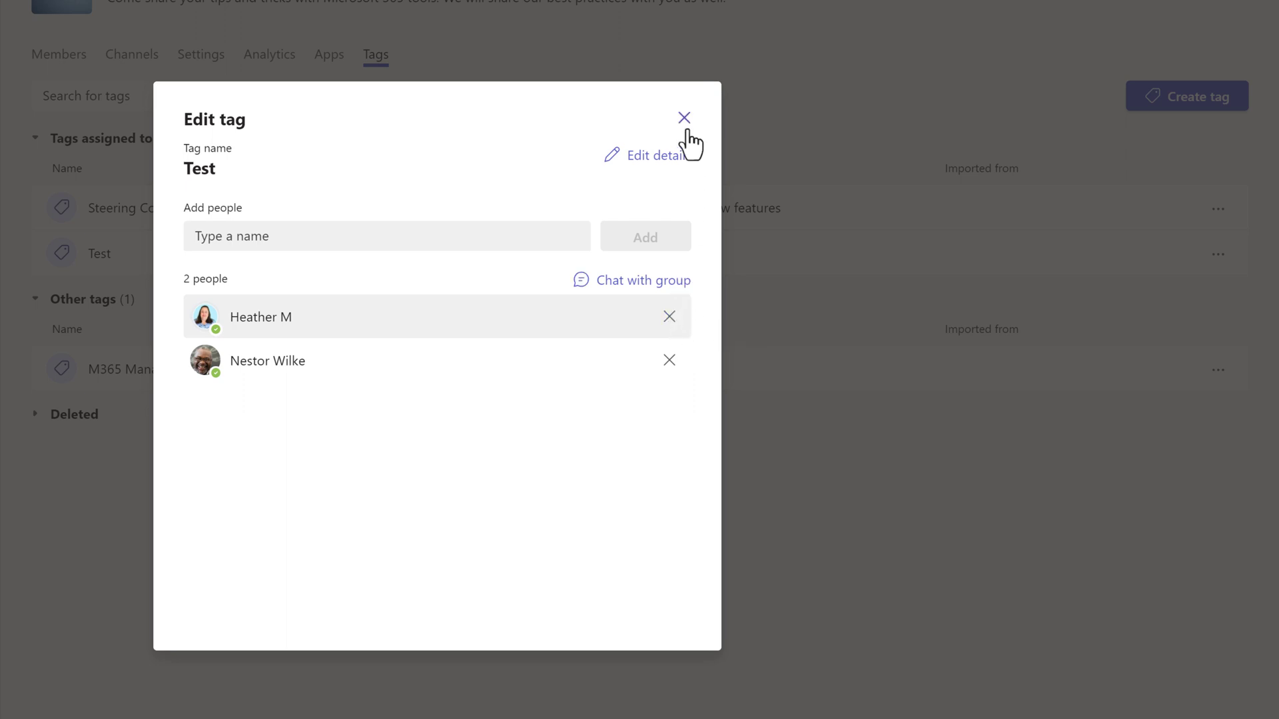
{"action": "left_click", "coordinate": [684, 117]}
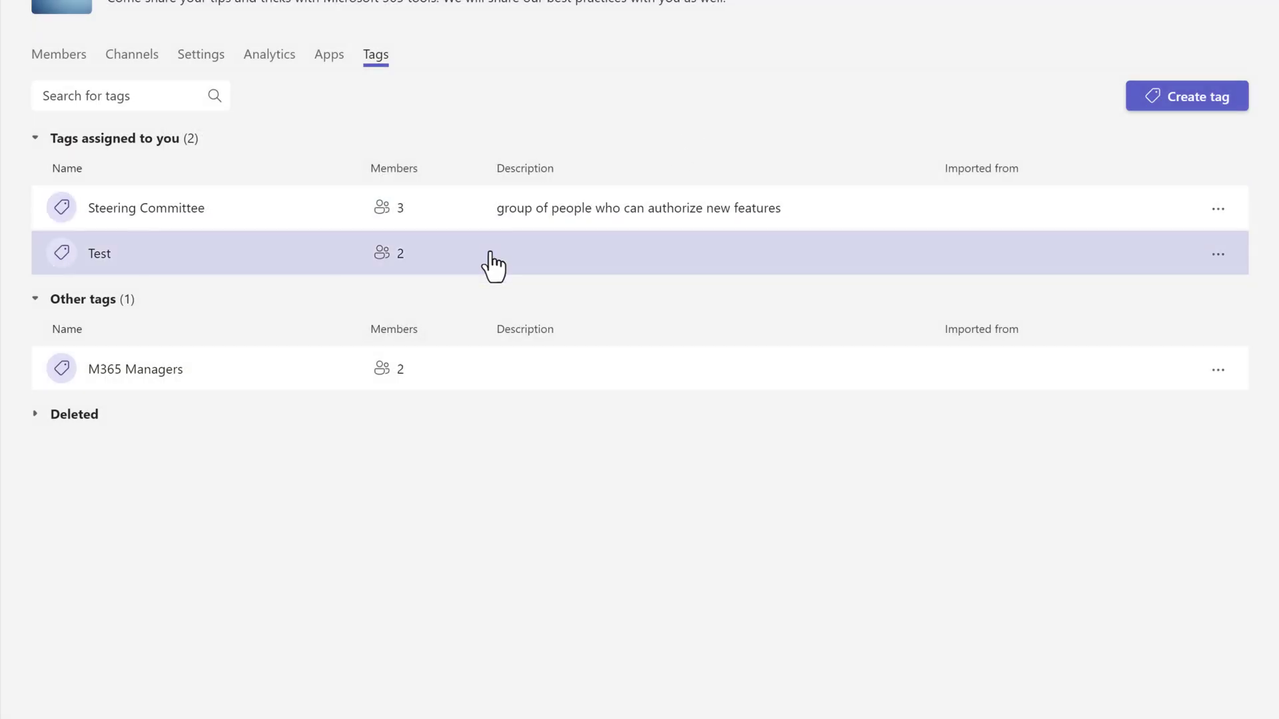
{"action": "mouse_move", "coordinate": [1182, 260]}
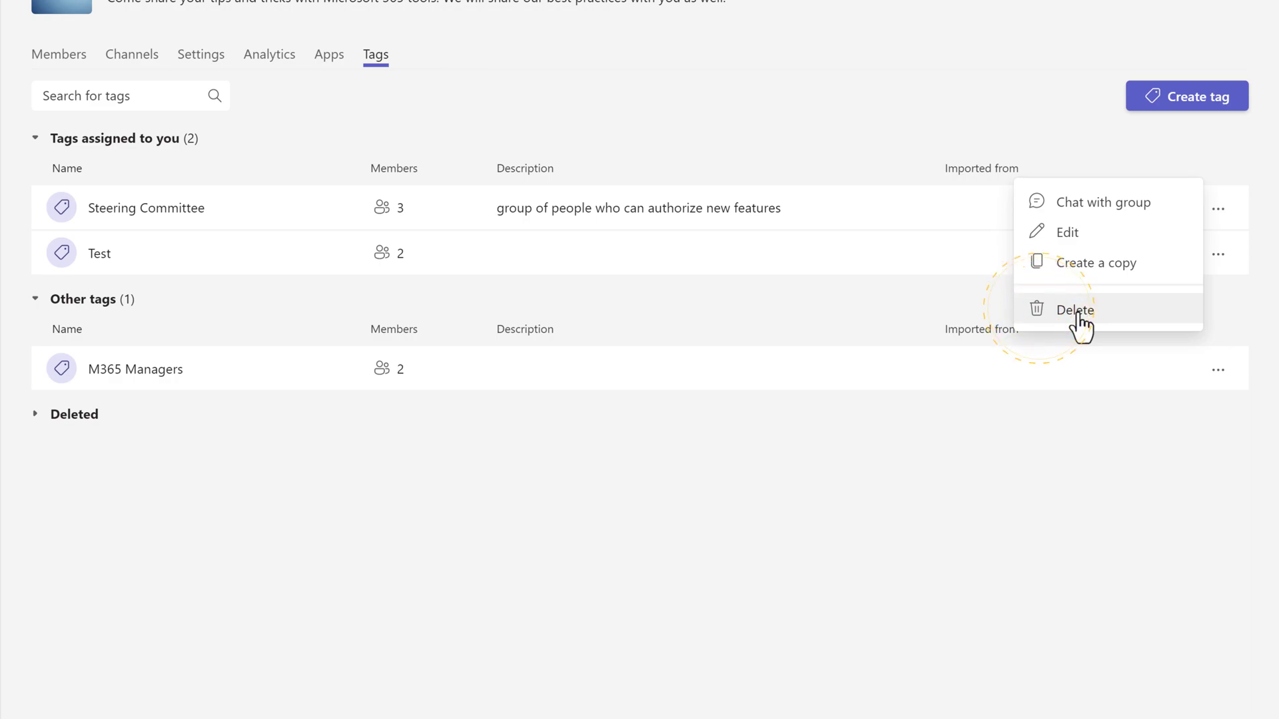
Step: Delete the Test tag and reveal it under Deleted tags alongside FeatureRequest
{"action": "left_click", "coordinate": [1075, 309]}
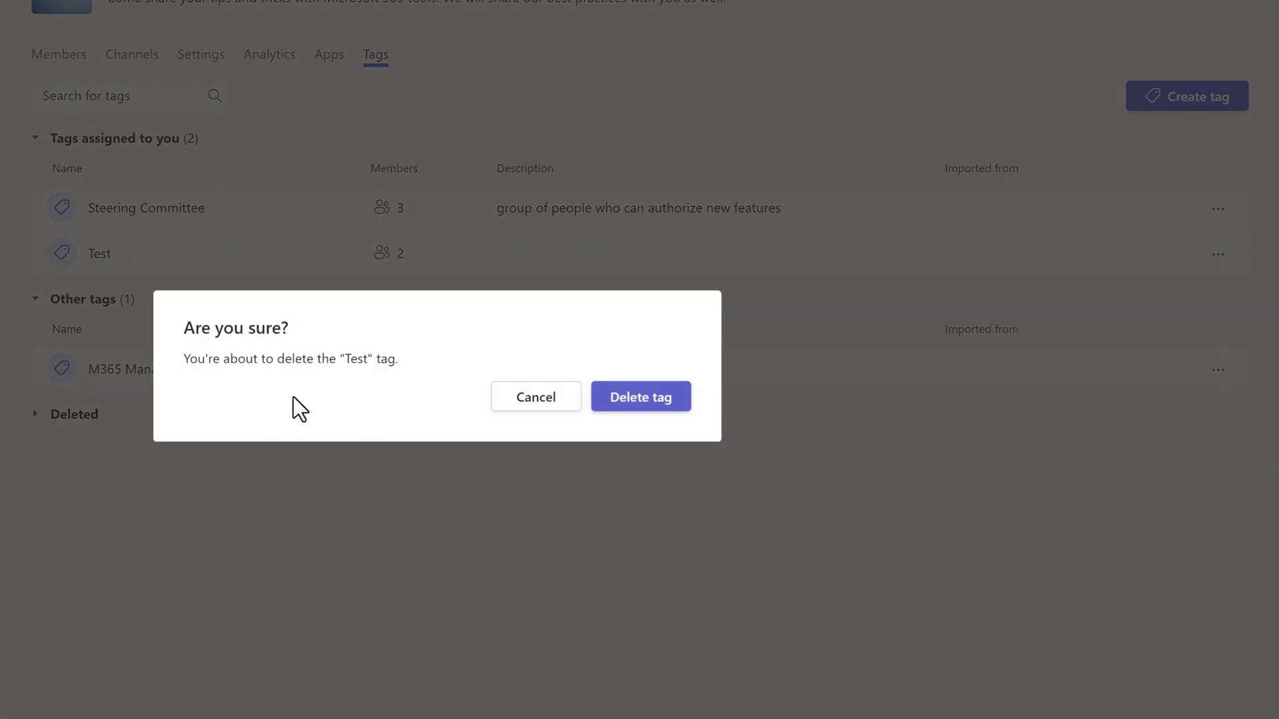
{"action": "left_click", "coordinate": [640, 396]}
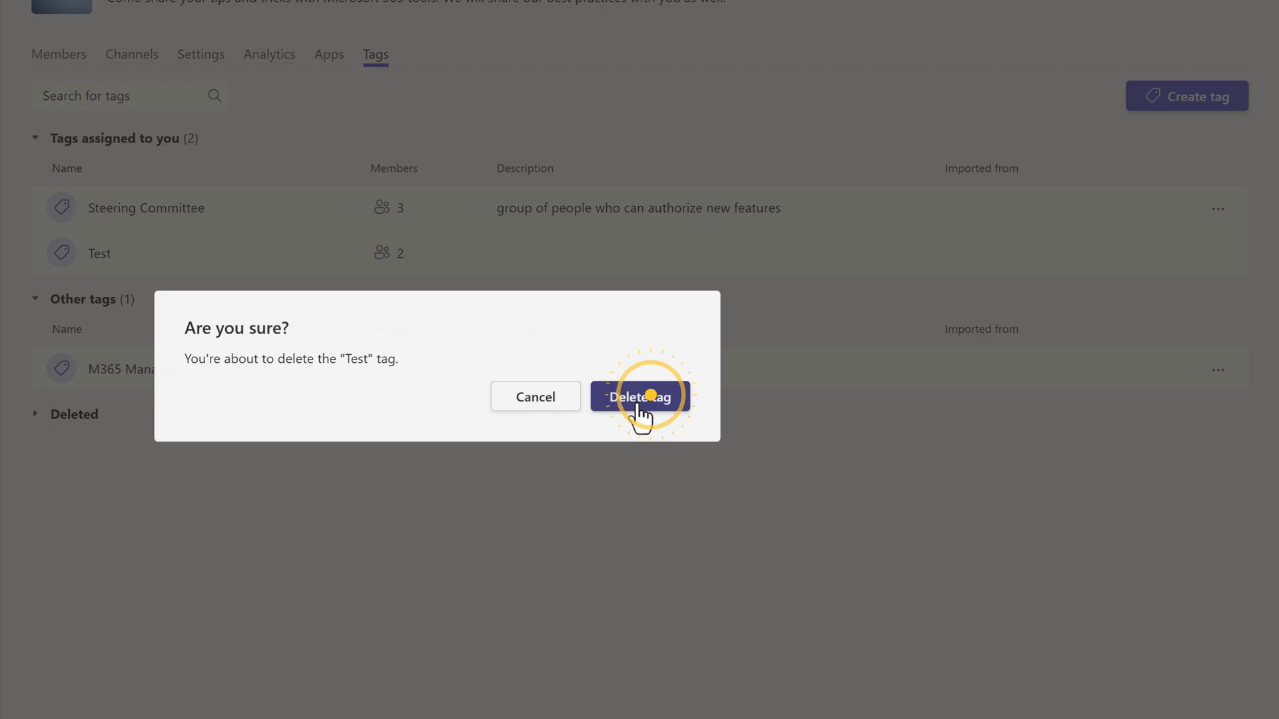
{"action": "left_click", "coordinate": [639, 397]}
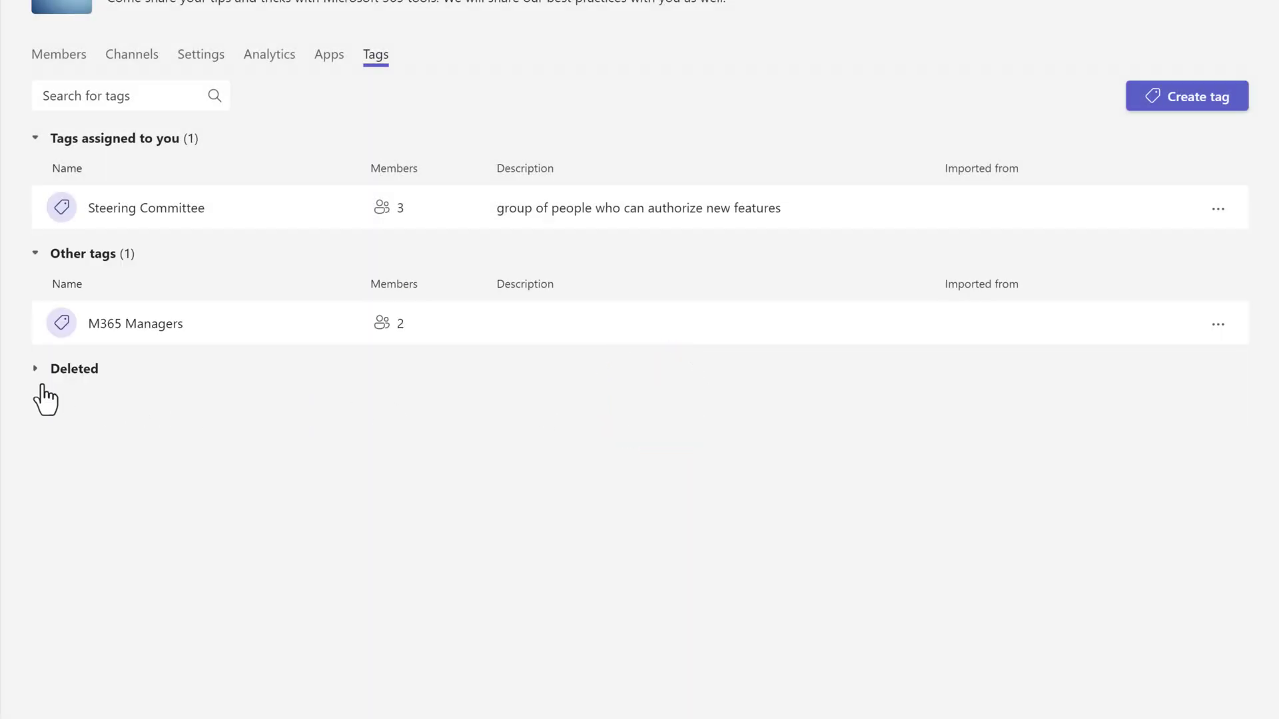
{"action": "left_click", "coordinate": [34, 368]}
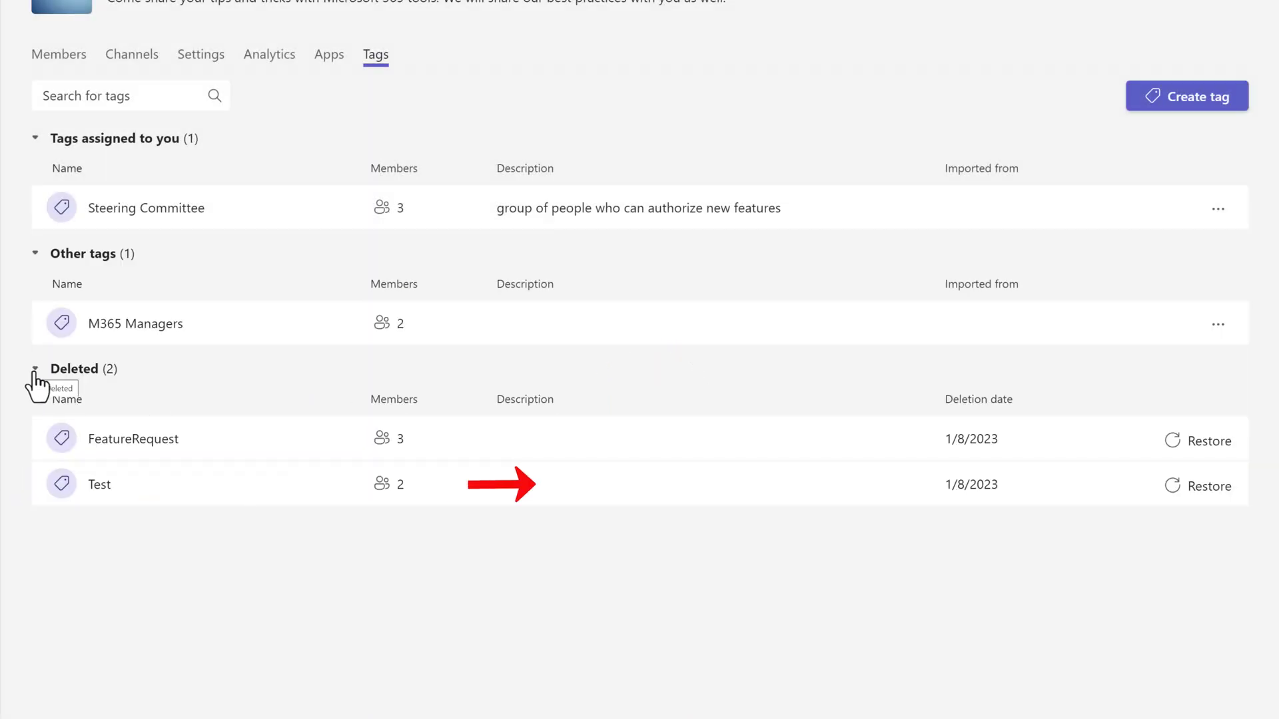